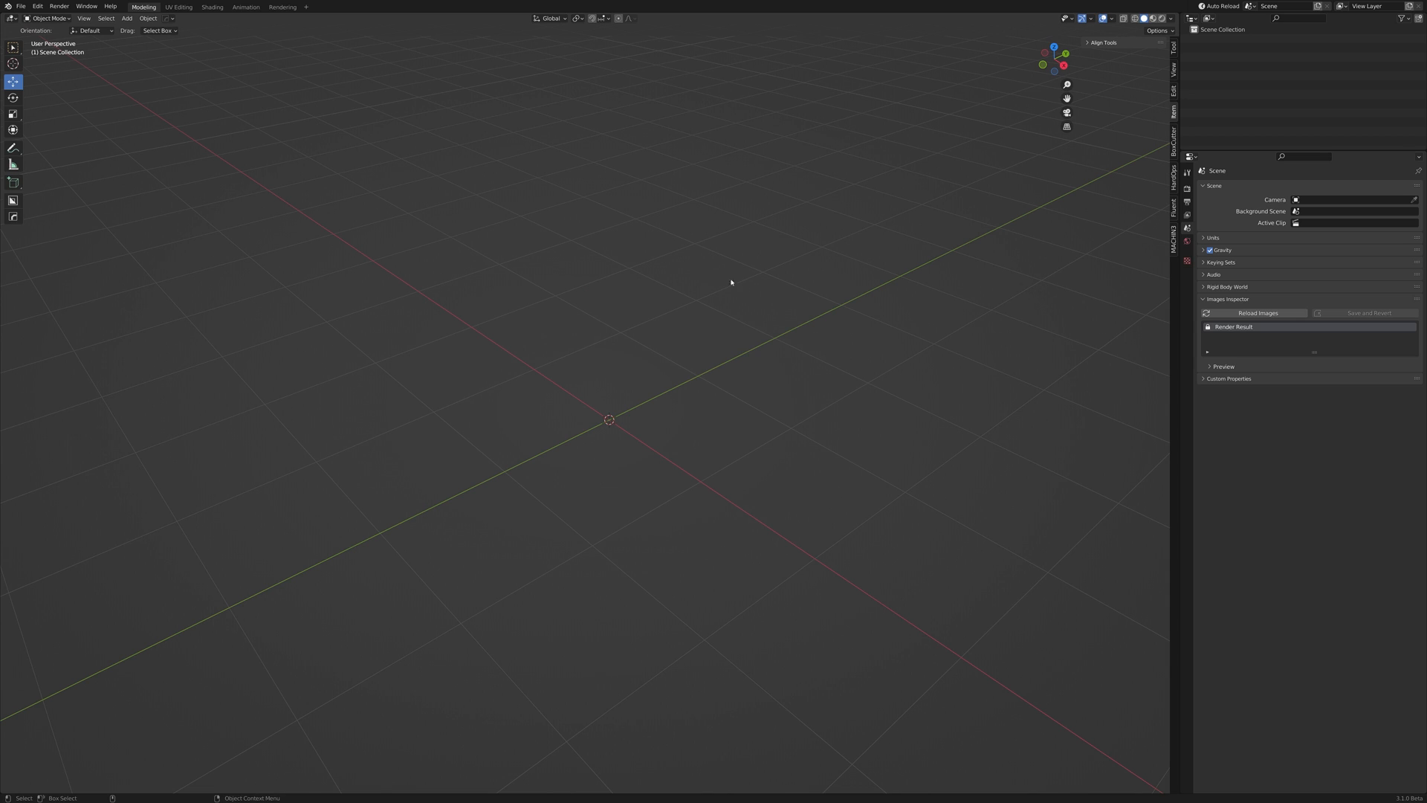
Add a Bezier curve and a Rectangle curve beside it from the Add > Curve menu
{"action": "left_click", "coordinate": [125, 18]}
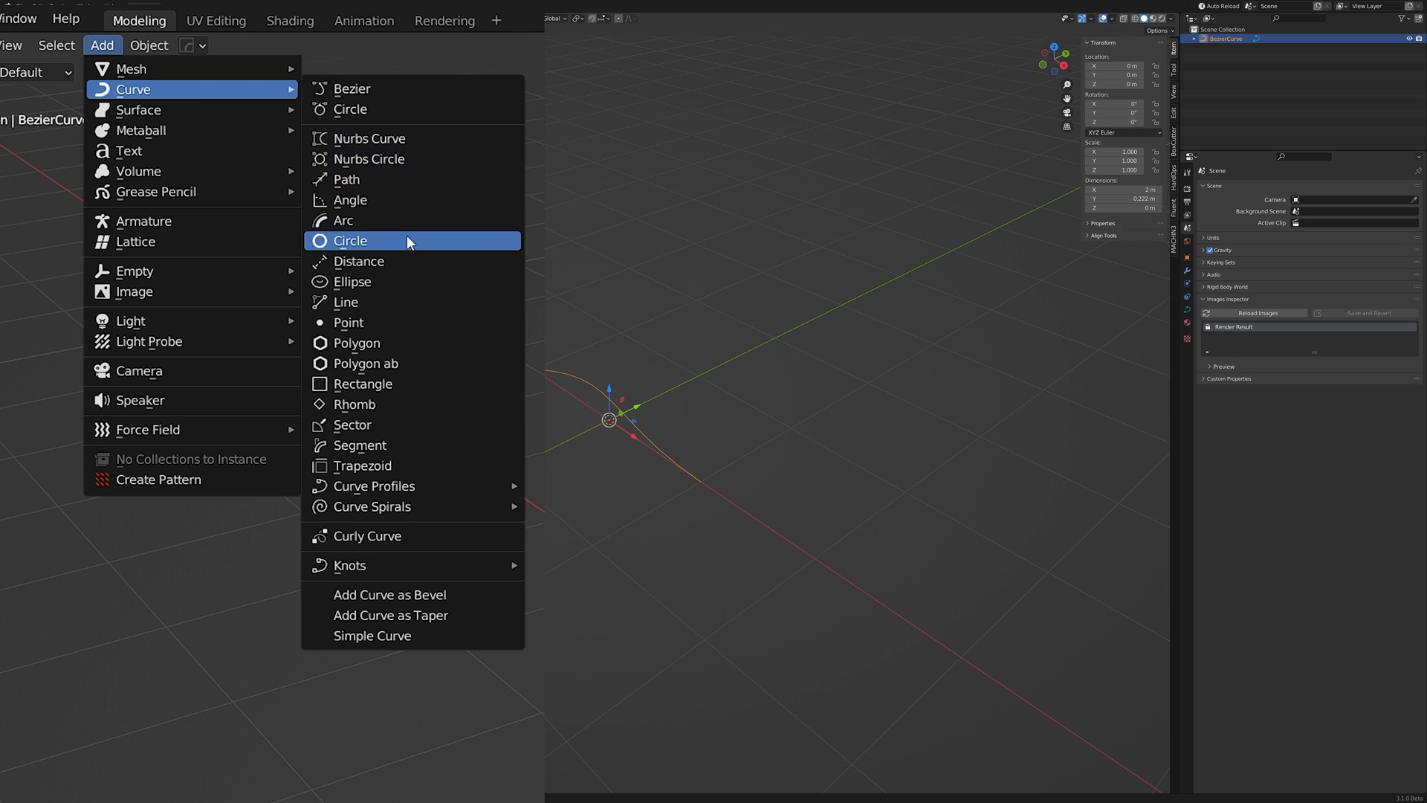
{"action": "left_click", "coordinate": [363, 383]}
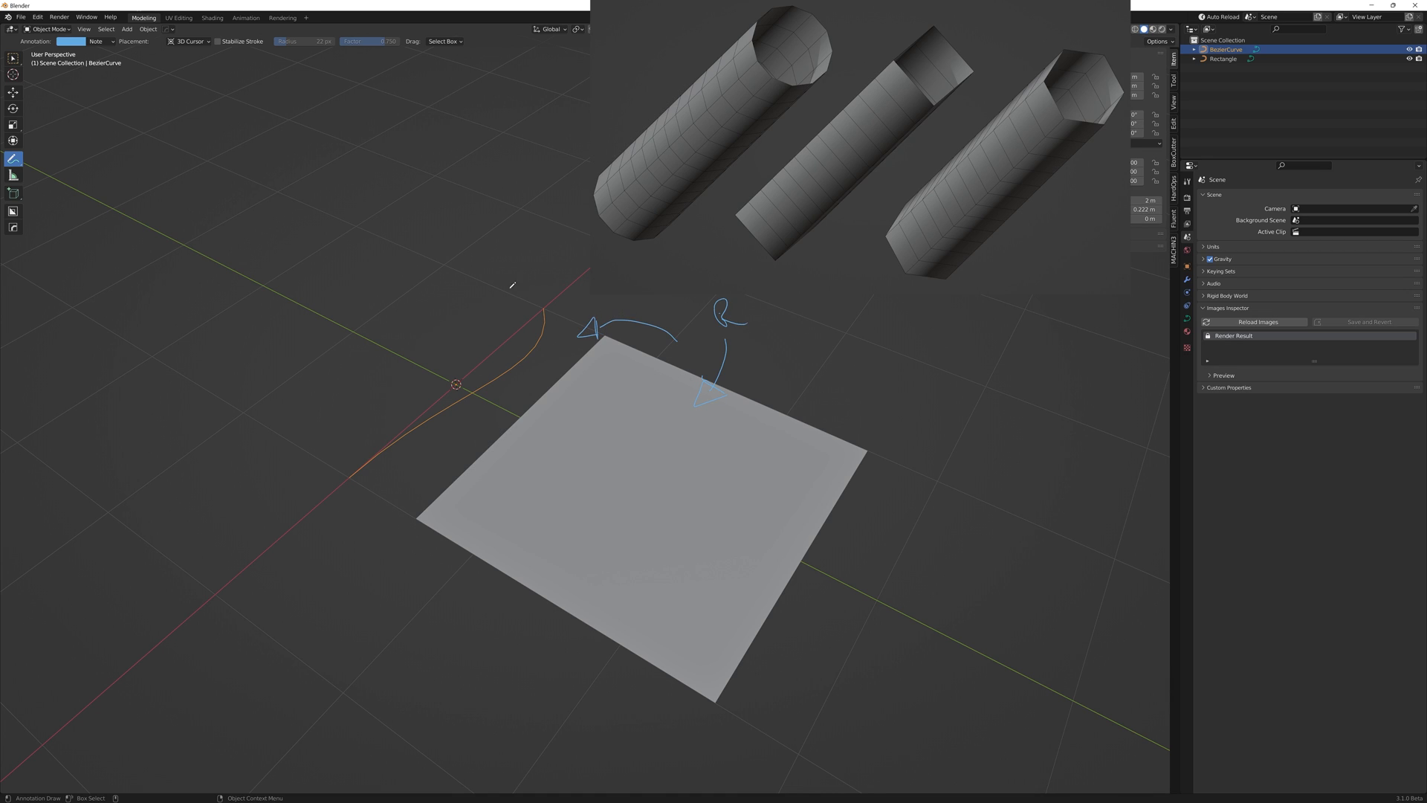
{"action": "mouse_move", "coordinate": [703, 643]}
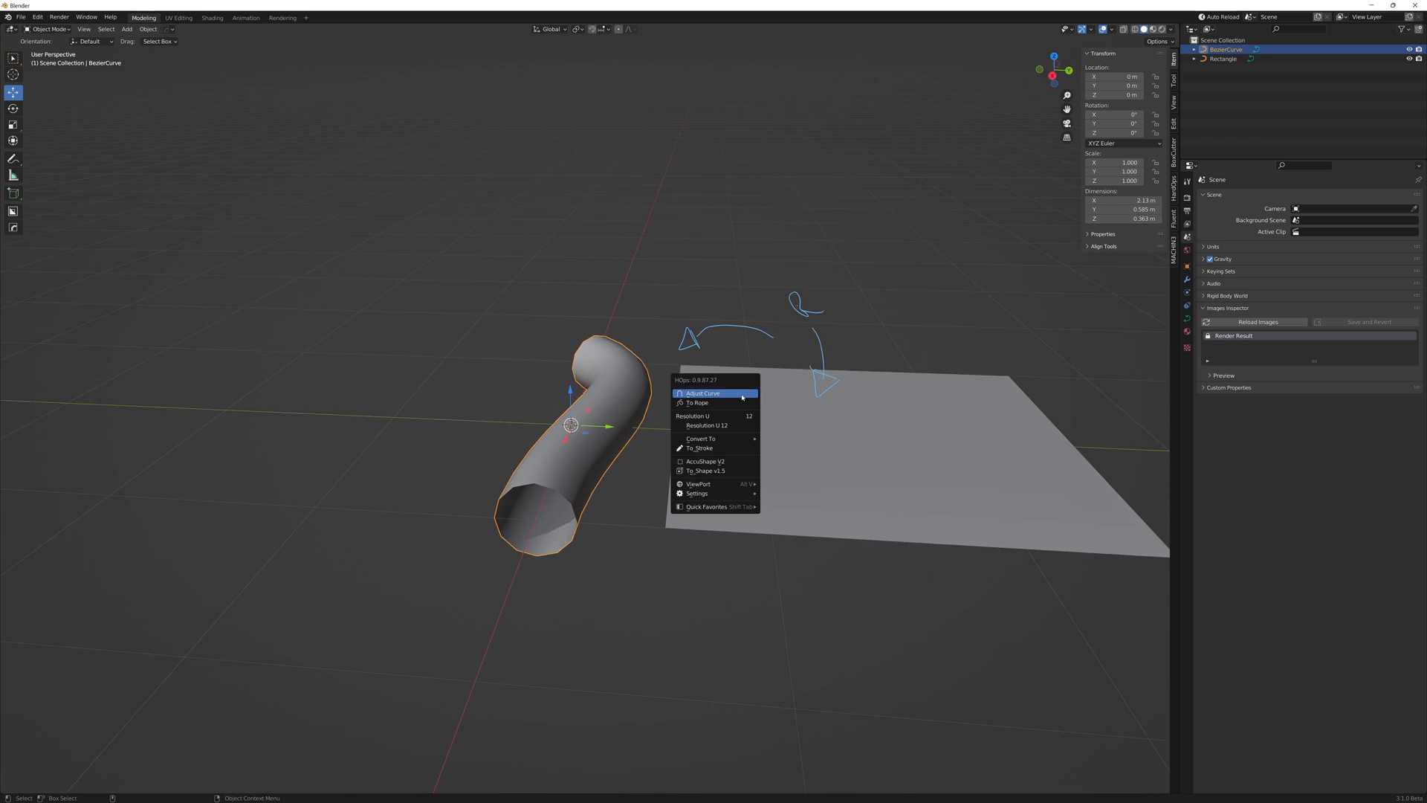
Bevel the curve with a square profile, tilt it 50°, flatten it and move its end point into an S-shaped strip
{"action": "left_click", "coordinate": [703, 392]}
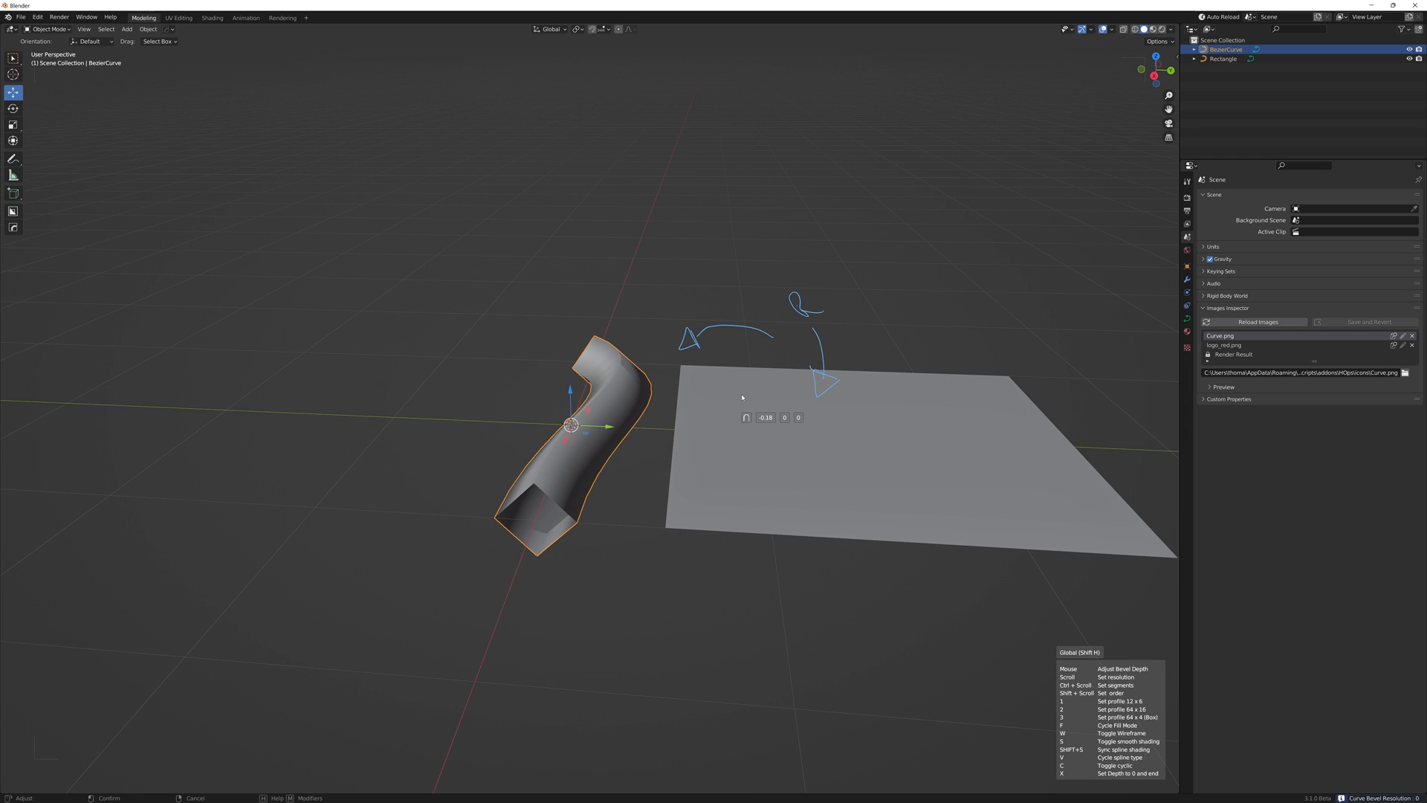
{"action": "key", "text": "q"}
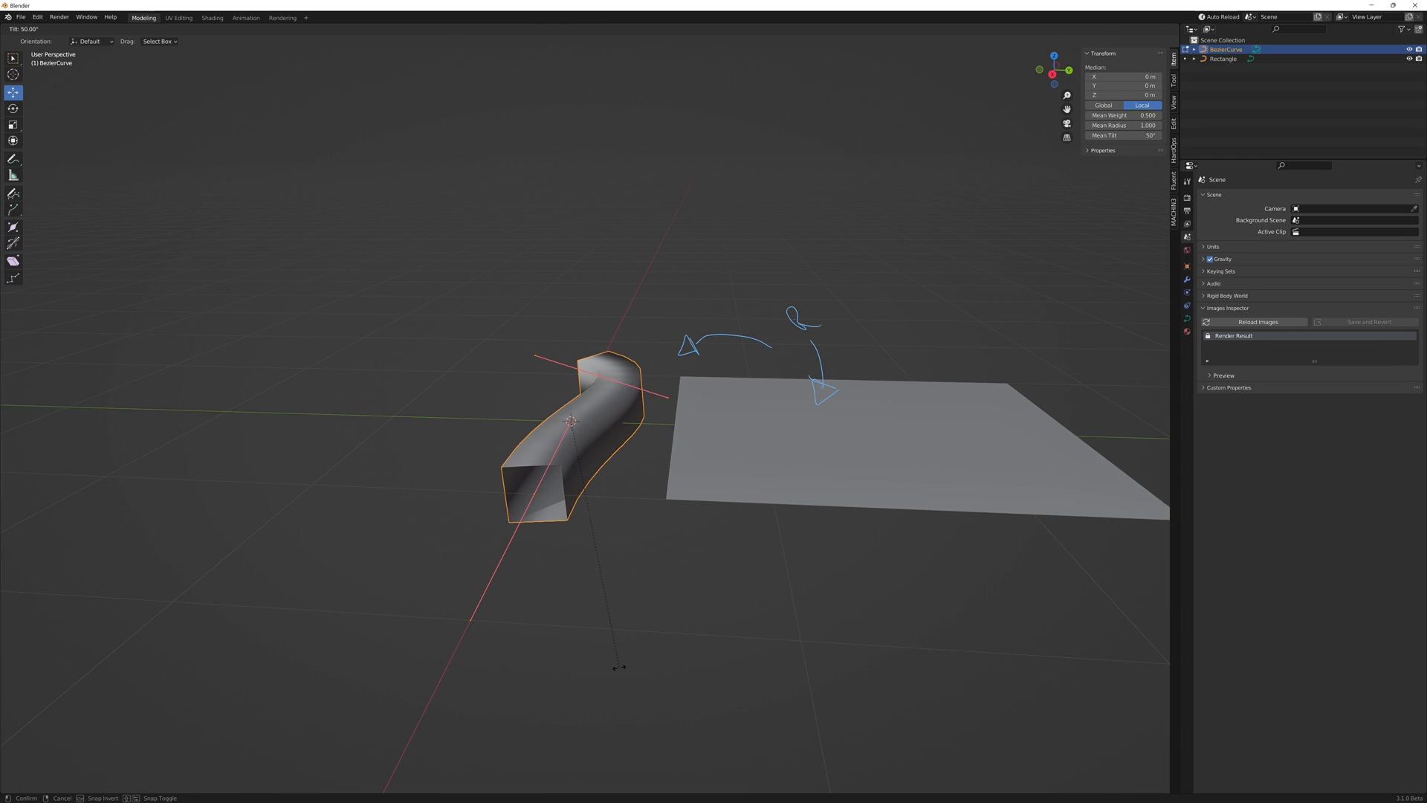
{"action": "key", "text": "Tab"}
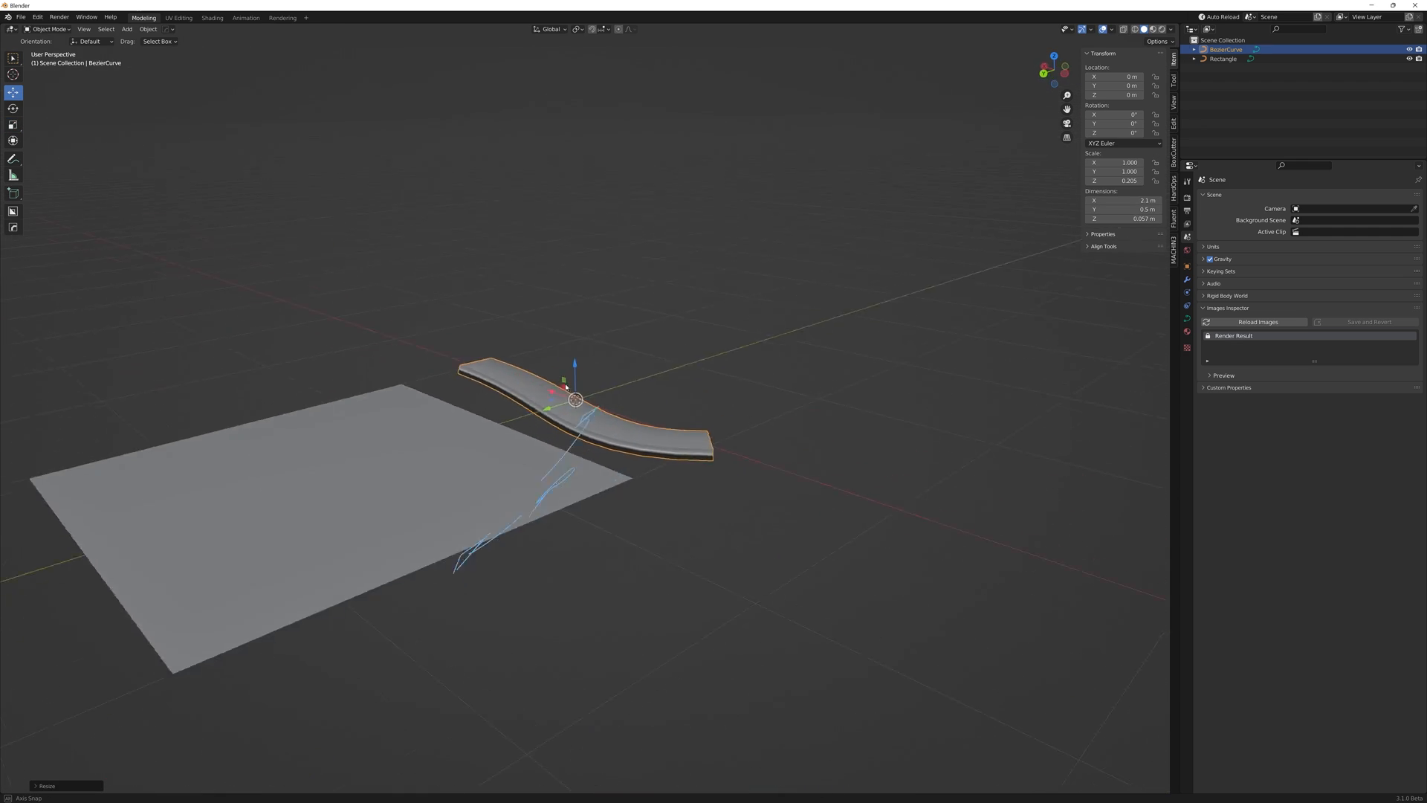
{"action": "key", "text": "Tab"}
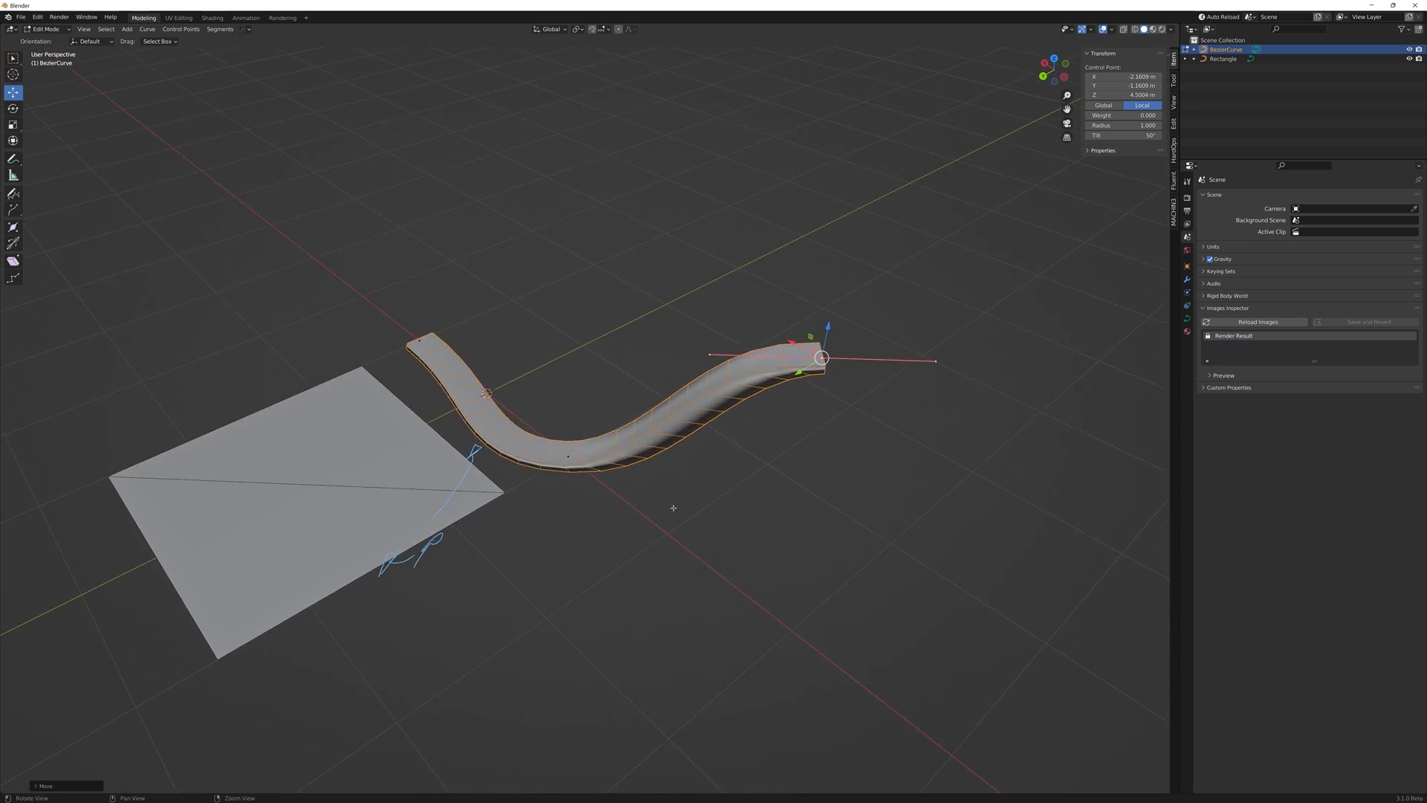
{"action": "key", "text": "q"}
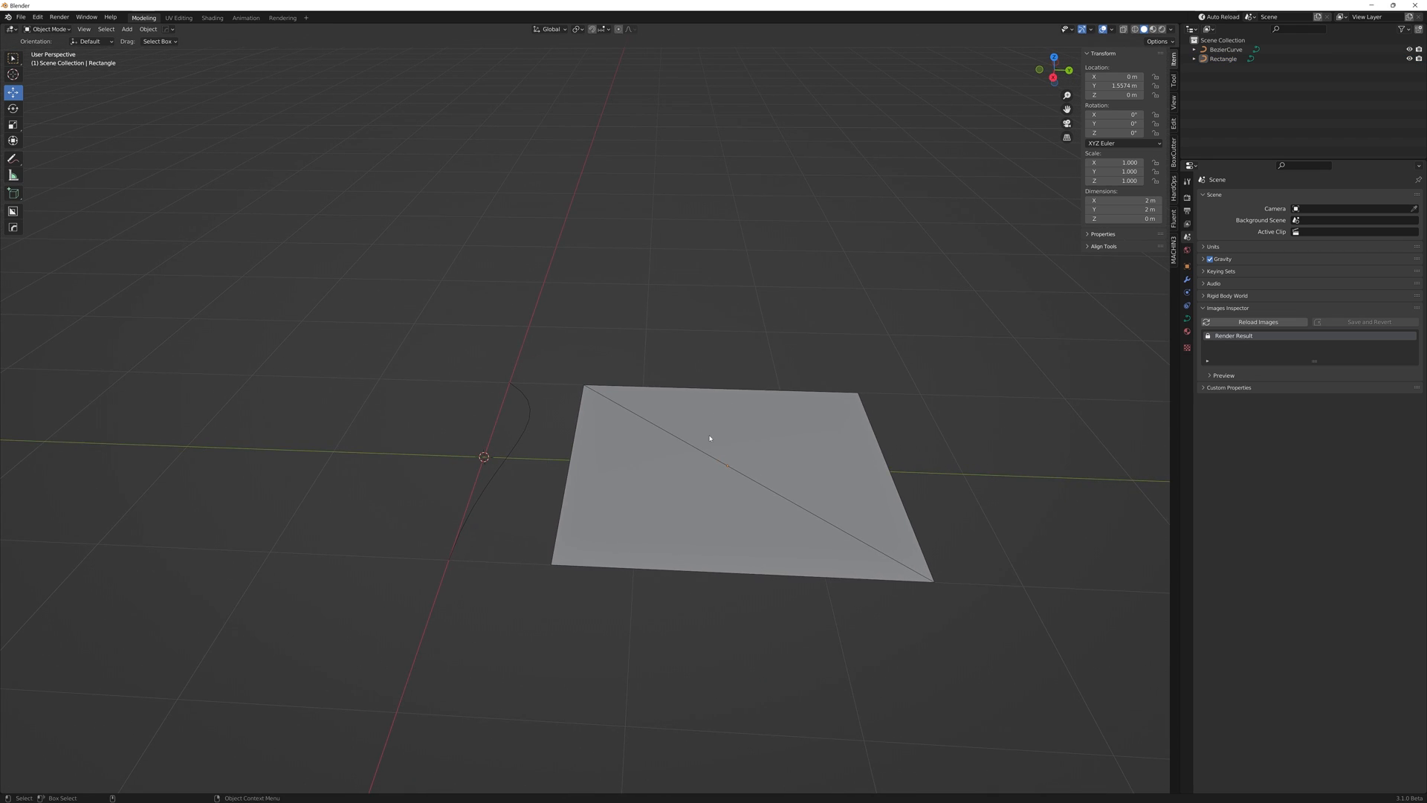
Make the rectangle the curve's bevel profile and shrink it so the curve becomes a thin flat bar
{"action": "left_click", "coordinate": [711, 455]}
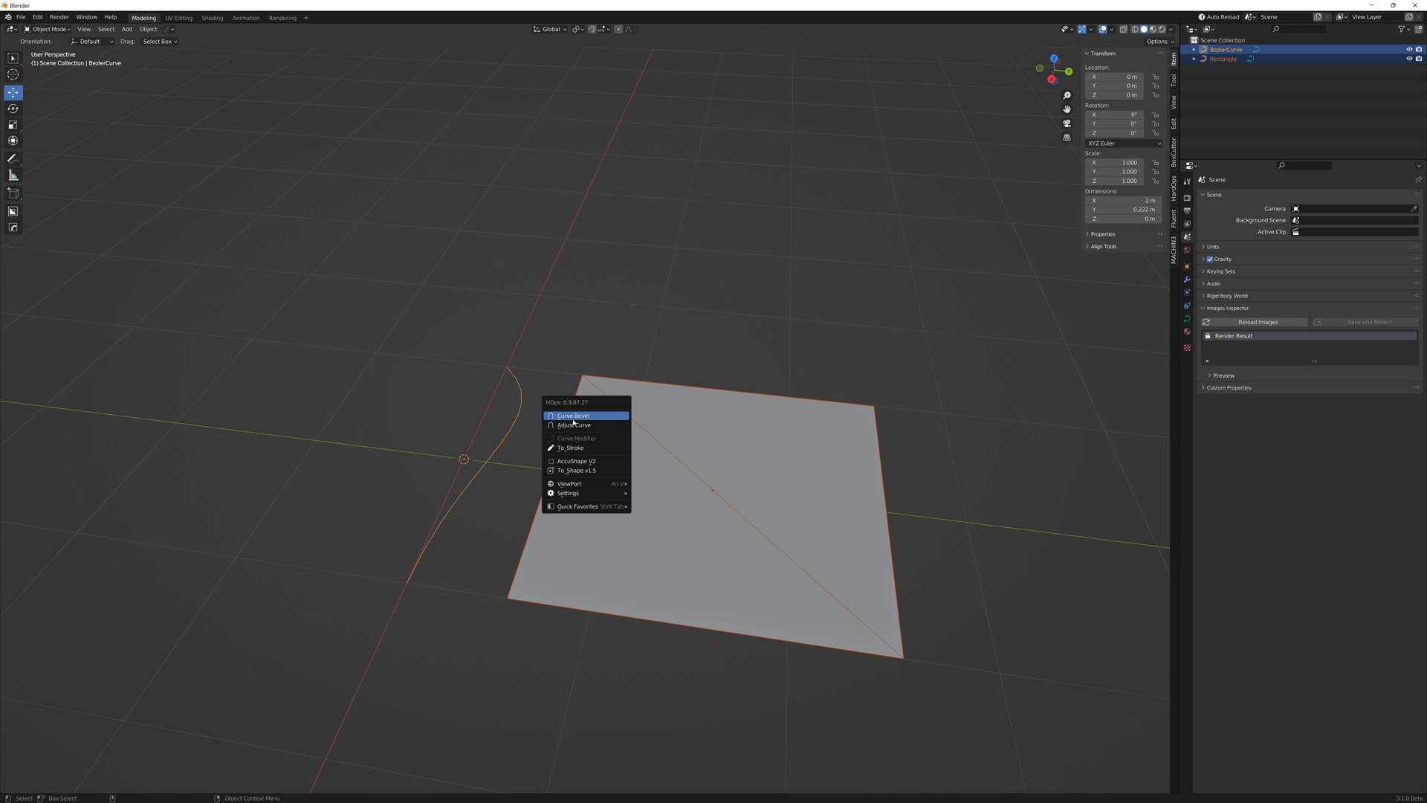
{"action": "left_click", "coordinate": [574, 415]}
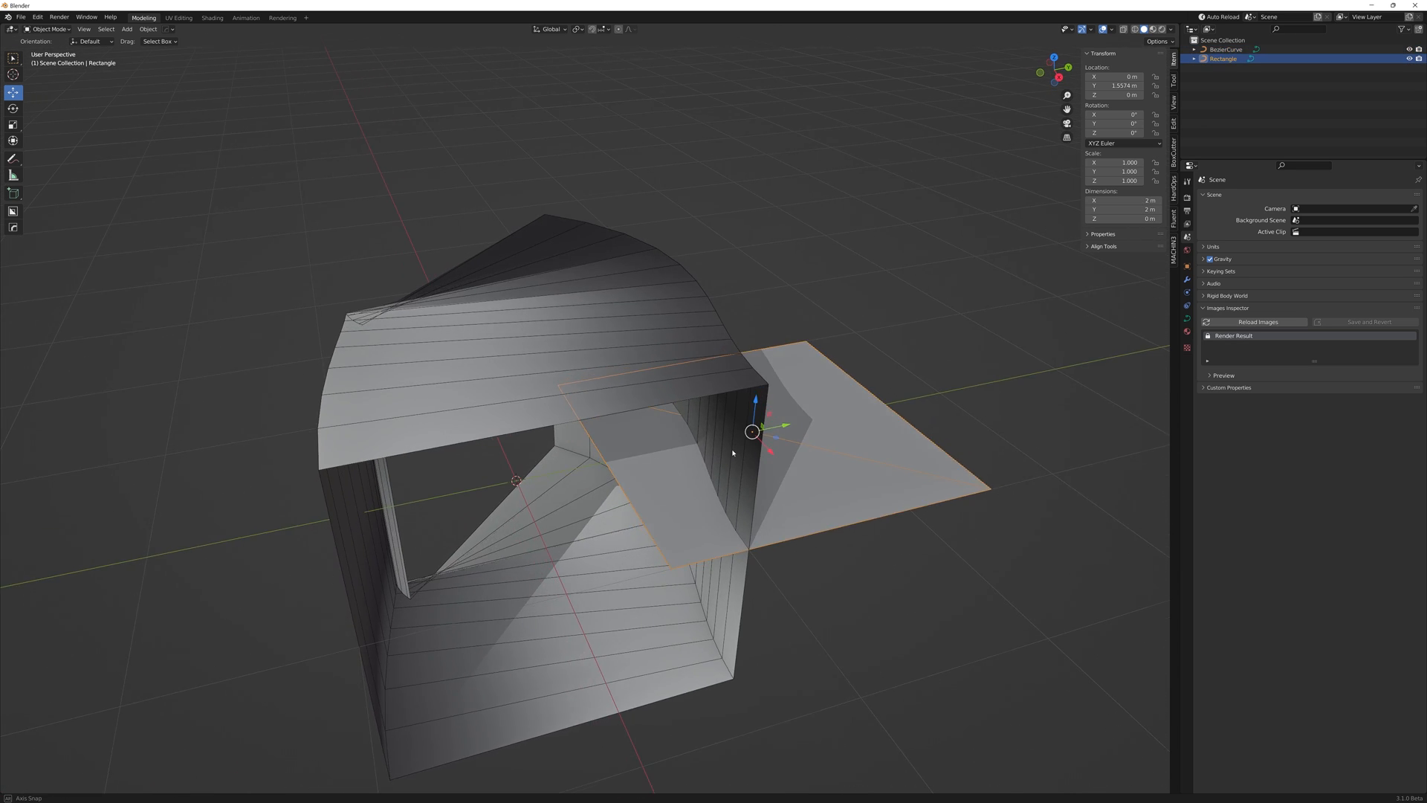
{"action": "key", "text": "s"}
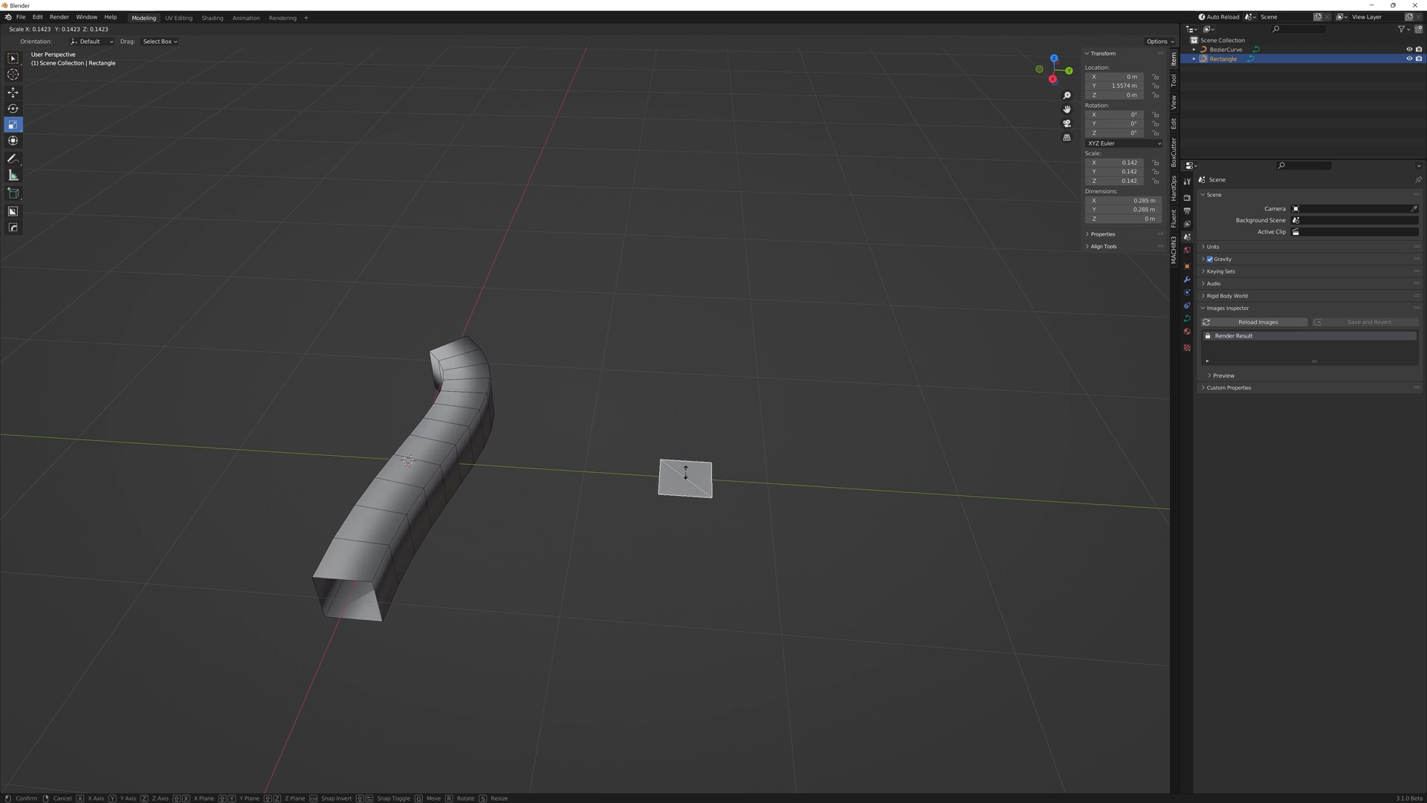
{"action": "left_click", "coordinate": [684, 478]}
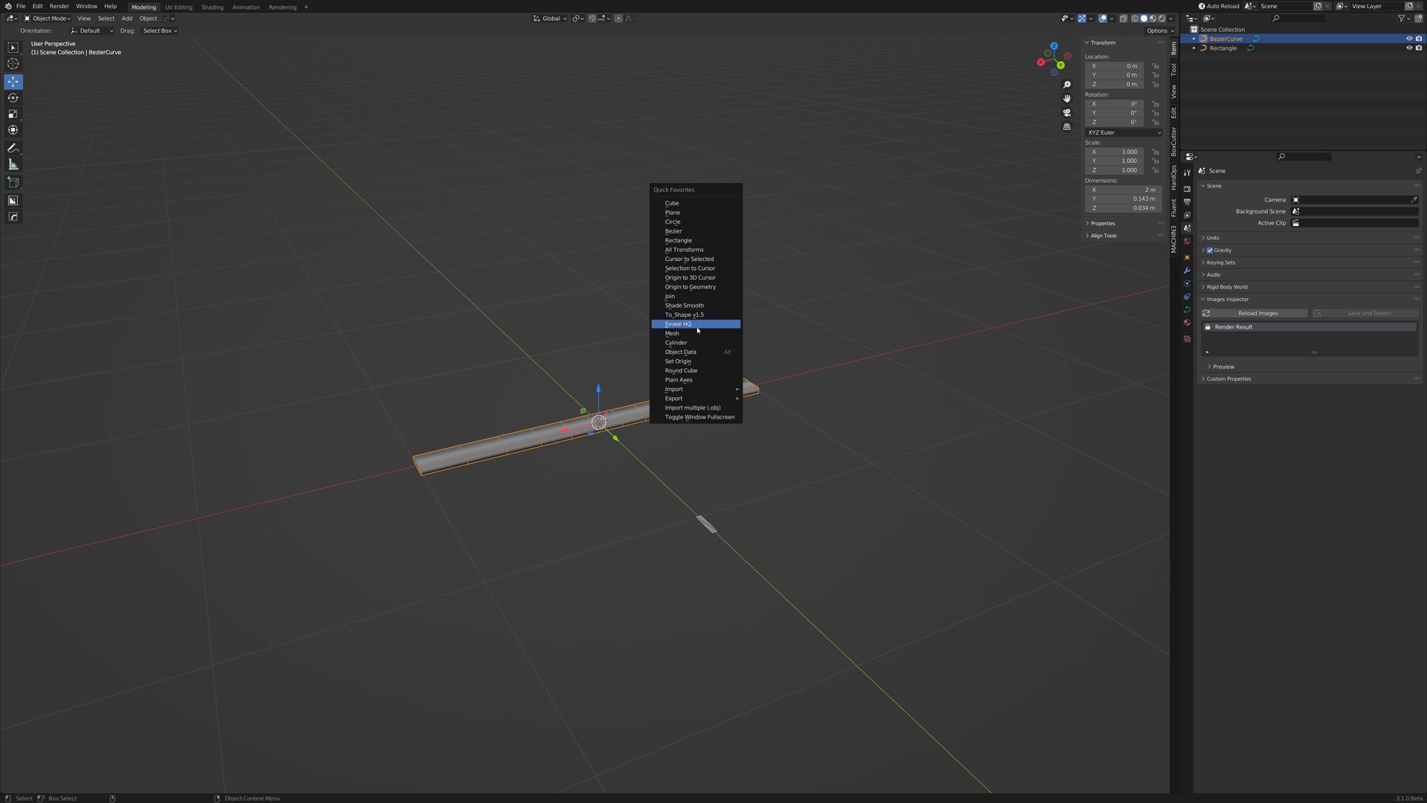
Wrap the strip around a new cylinder, add a small cube head and give the zip tie a material
{"action": "left_click", "coordinate": [680, 322]}
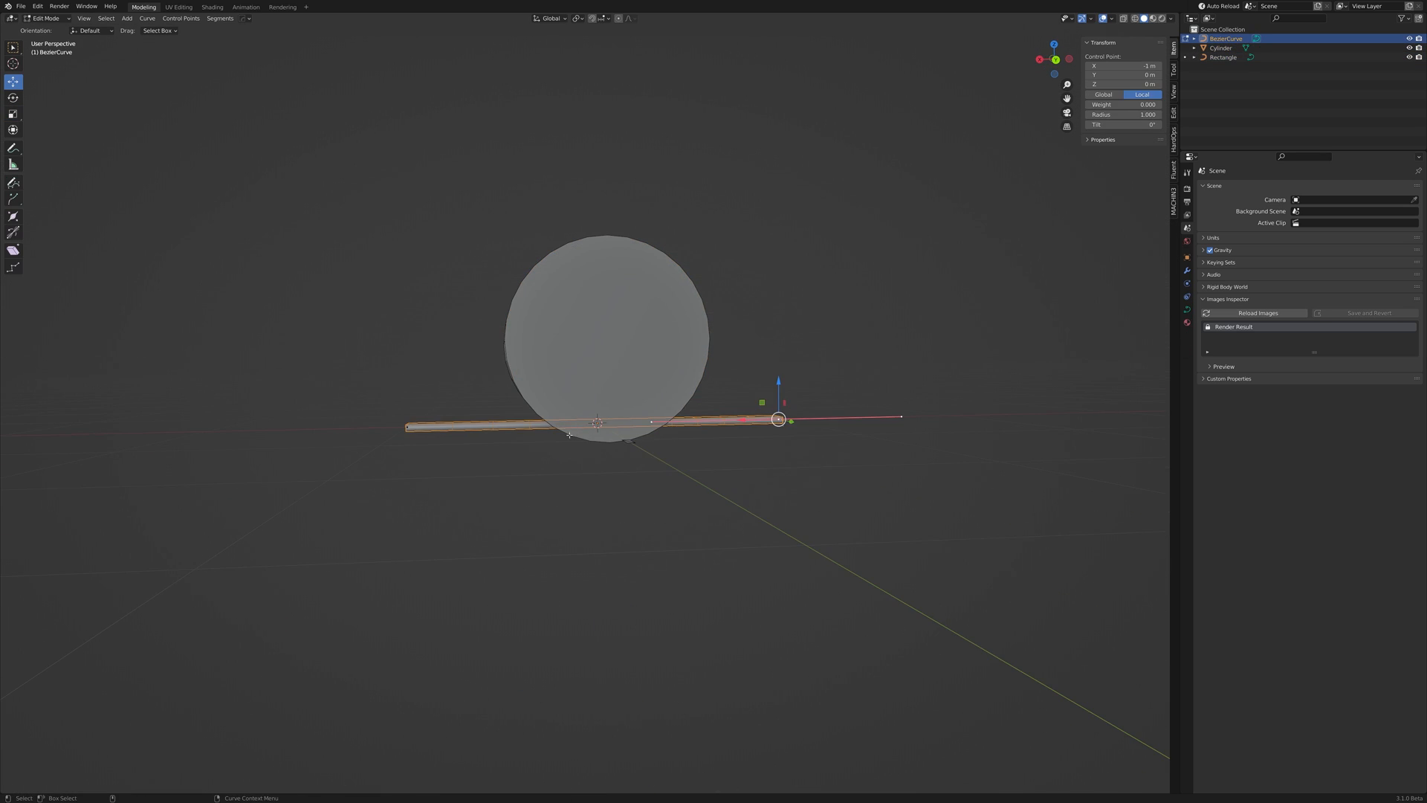
{"action": "key", "text": "r"}
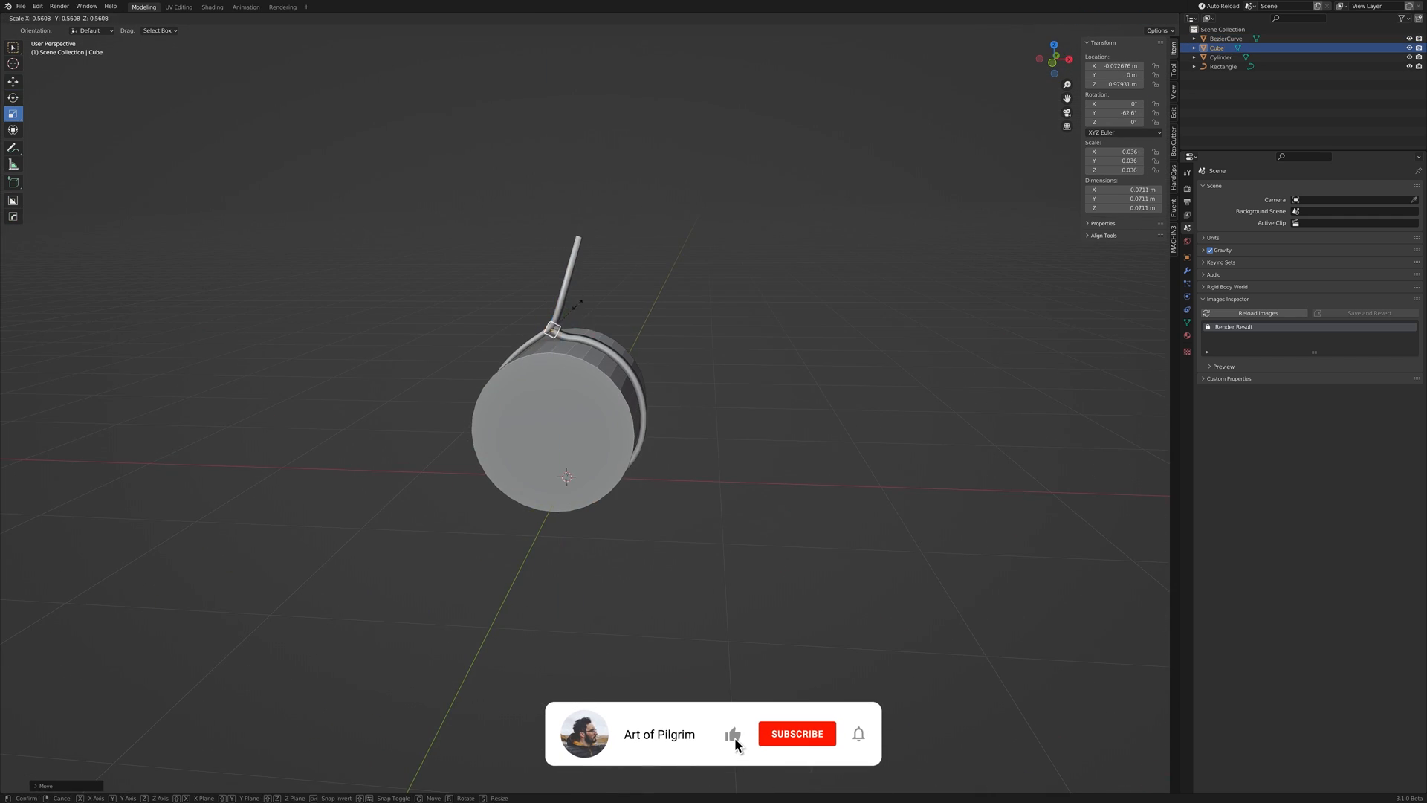
{"action": "key", "text": "Tab"}
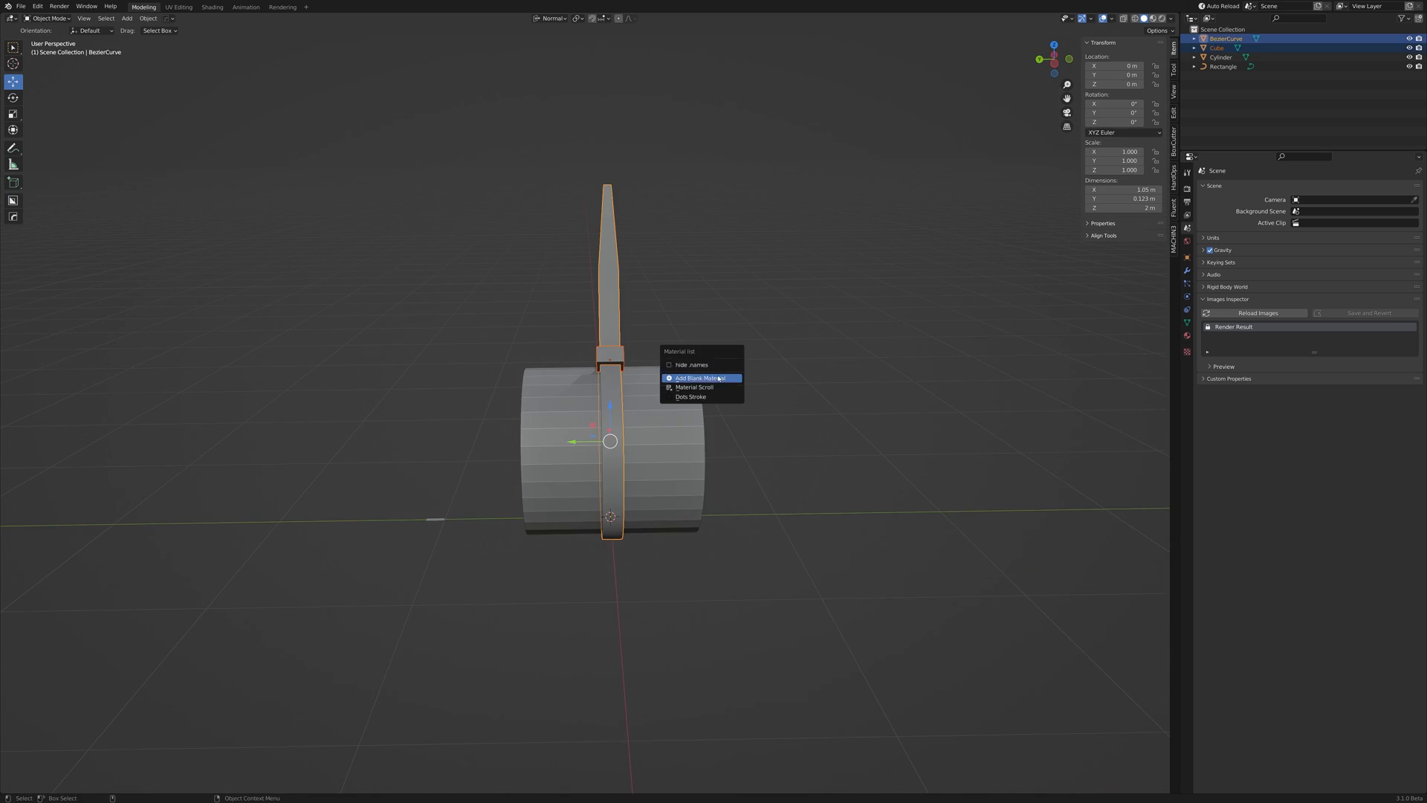
{"action": "left_click", "coordinate": [699, 377]}
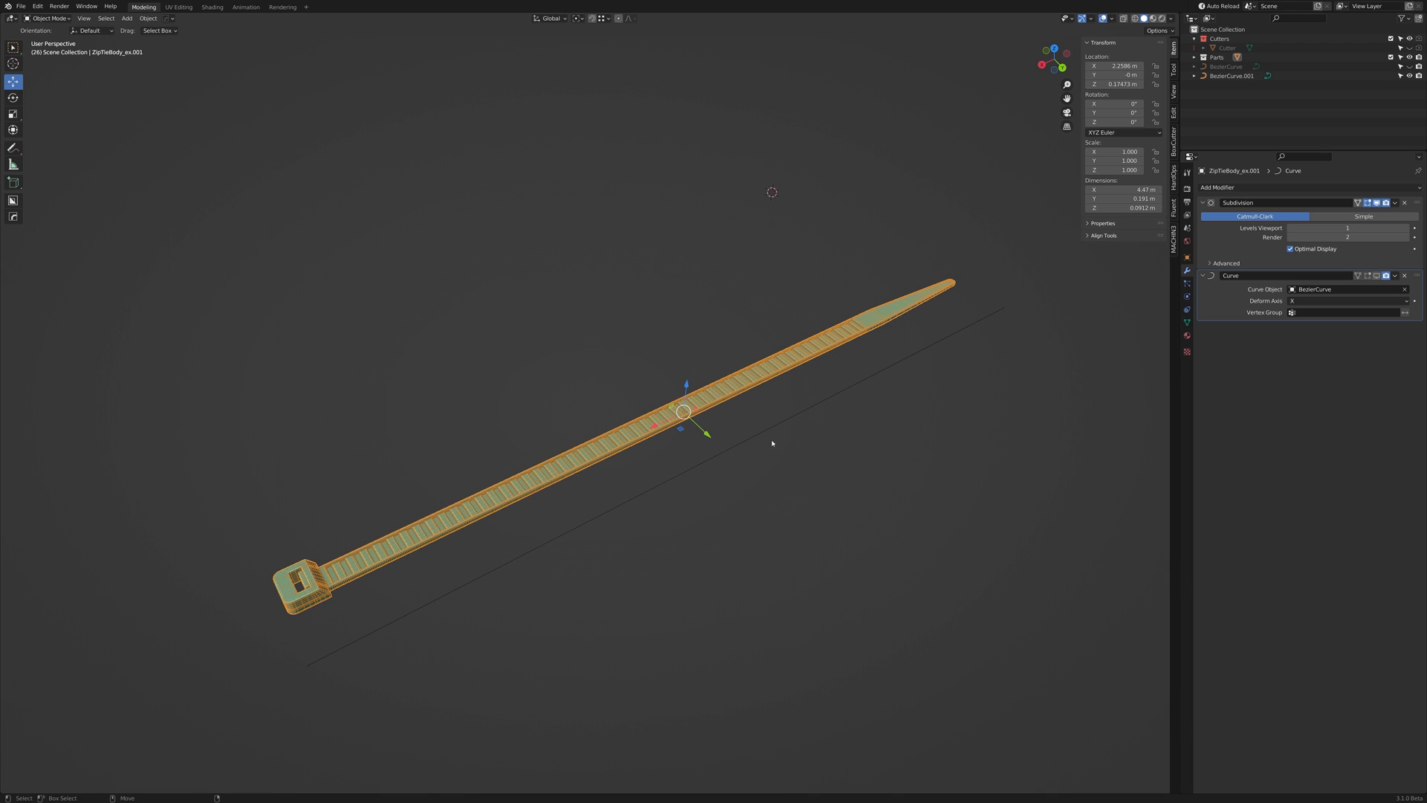
Set the Curve modifier's object to BezierCurve.001 and move the zip tie onto that guide curve
{"action": "left_click", "coordinate": [1217, 196]}
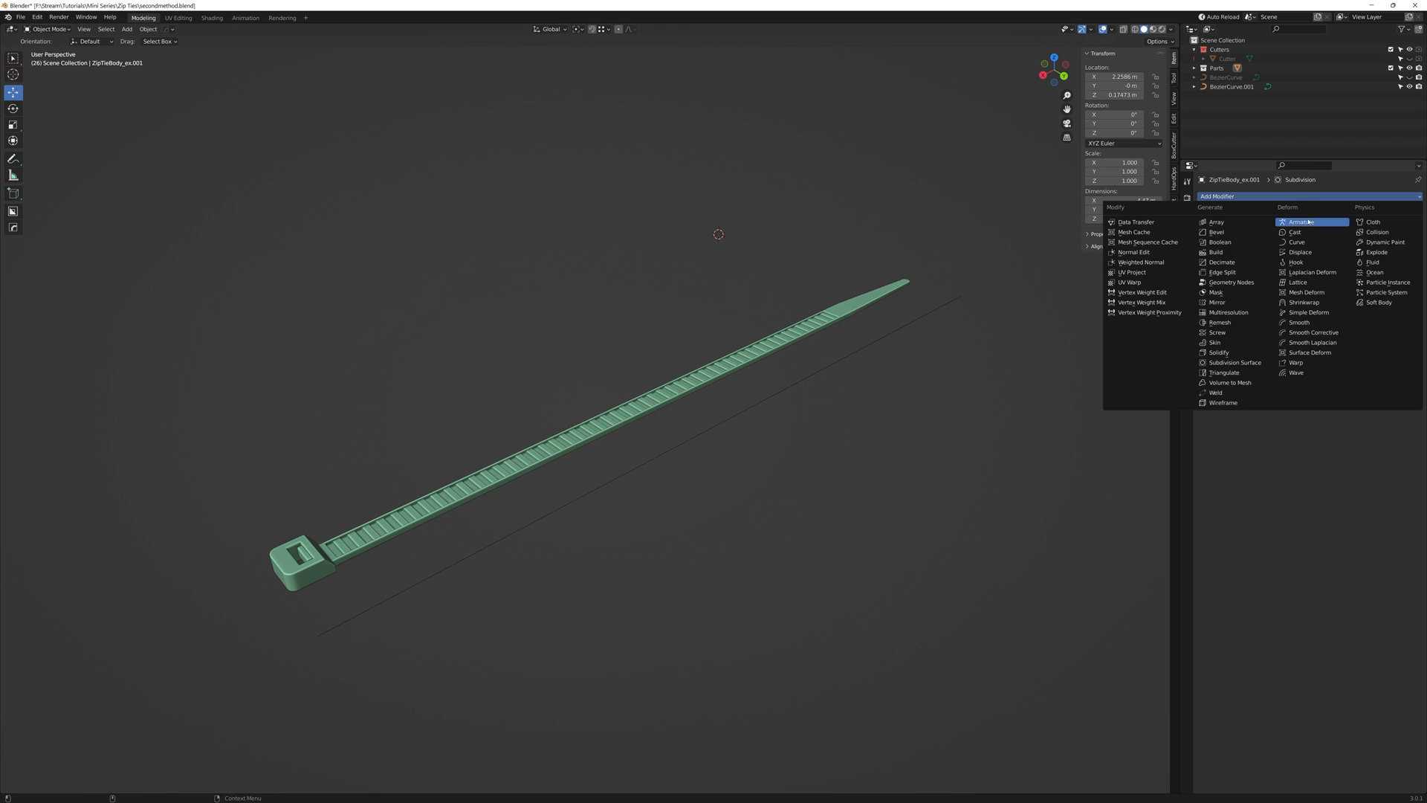
{"action": "left_click", "coordinate": [1296, 243]}
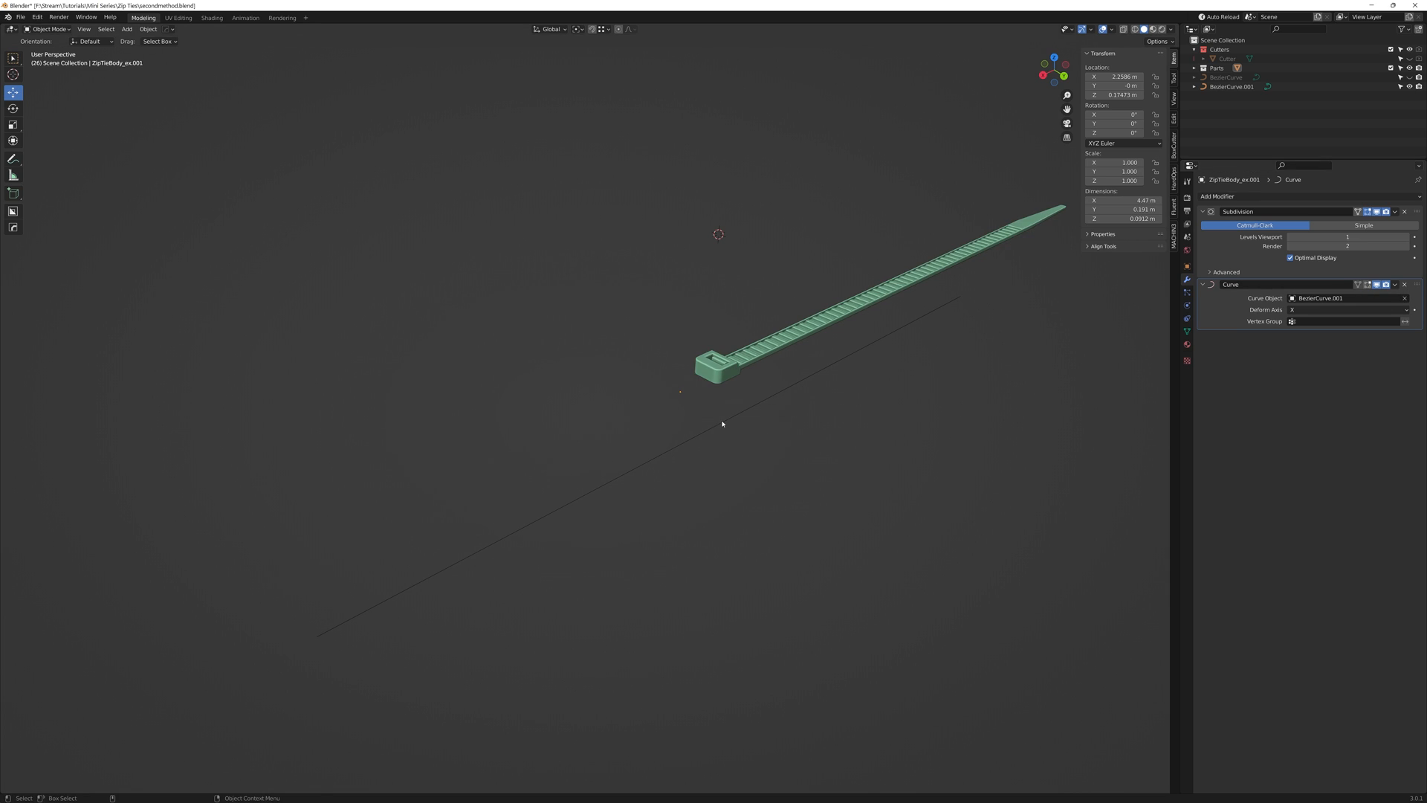
{"action": "key", "text": "g"}
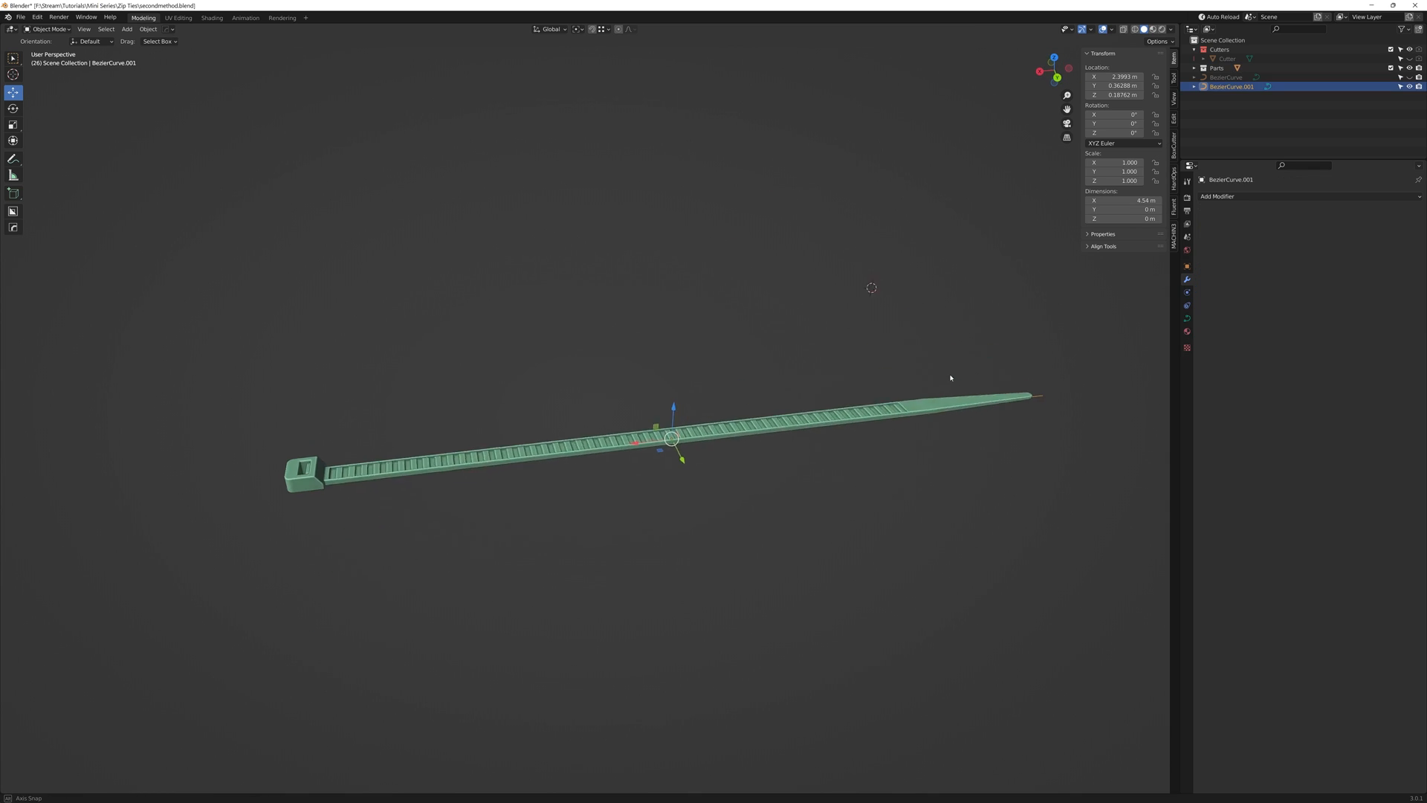
Edit the guide curve's points to extend it past both ends of the zip tie, cancelling a stray rotation
{"action": "key", "text": "Tab"}
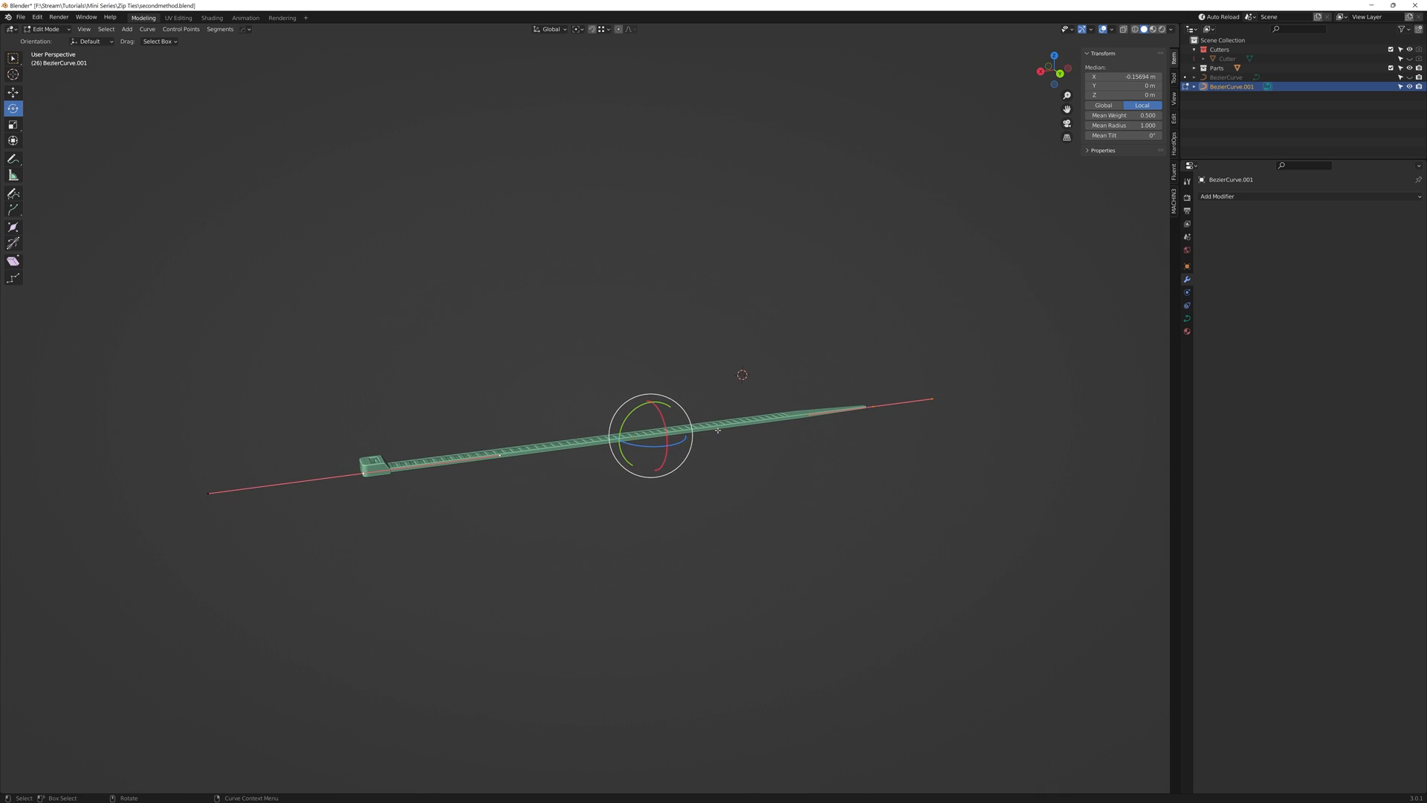
{"action": "right_click", "coordinate": [718, 429]}
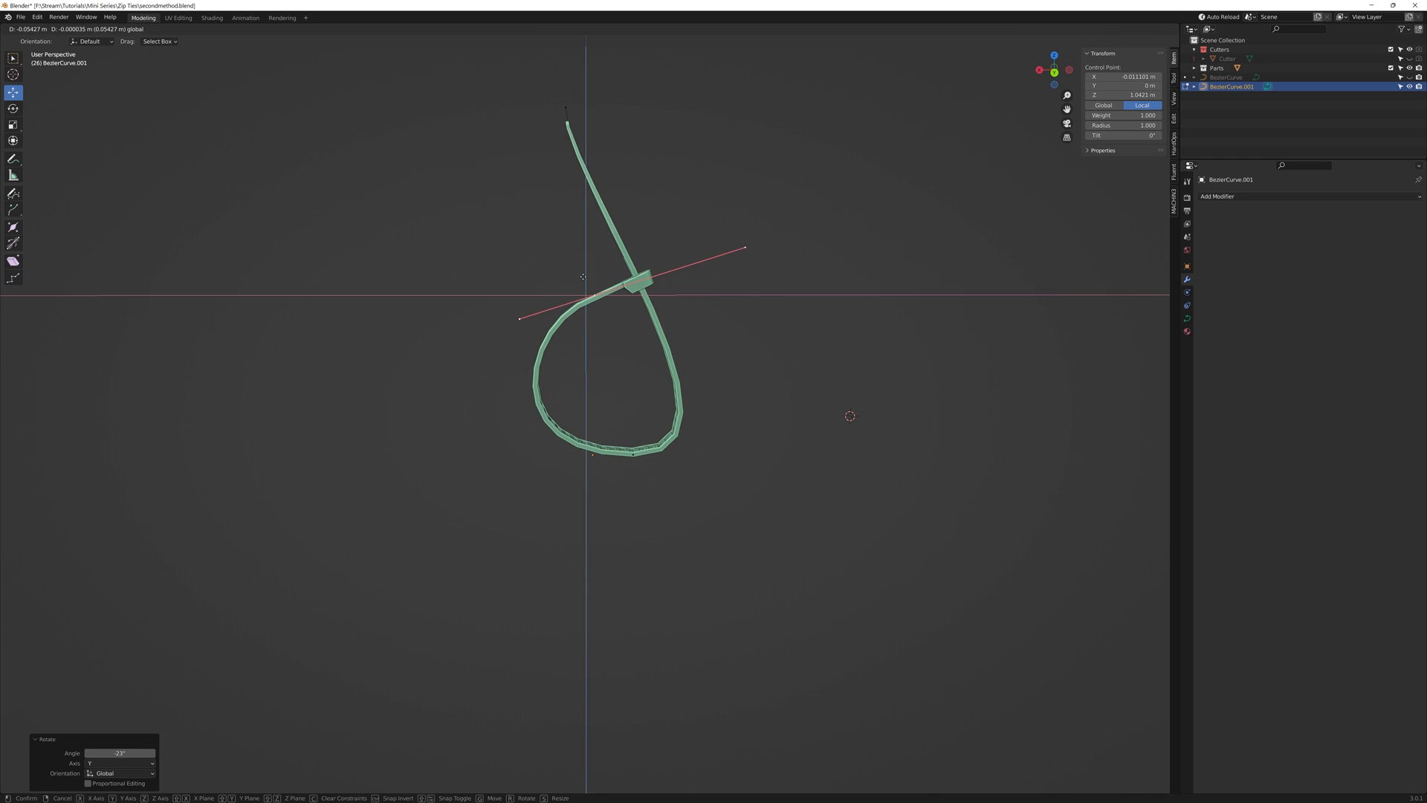
Move and rotate the curve's control points so the tie curls into a loop through its own head
{"action": "right_click", "coordinate": [593, 266]}
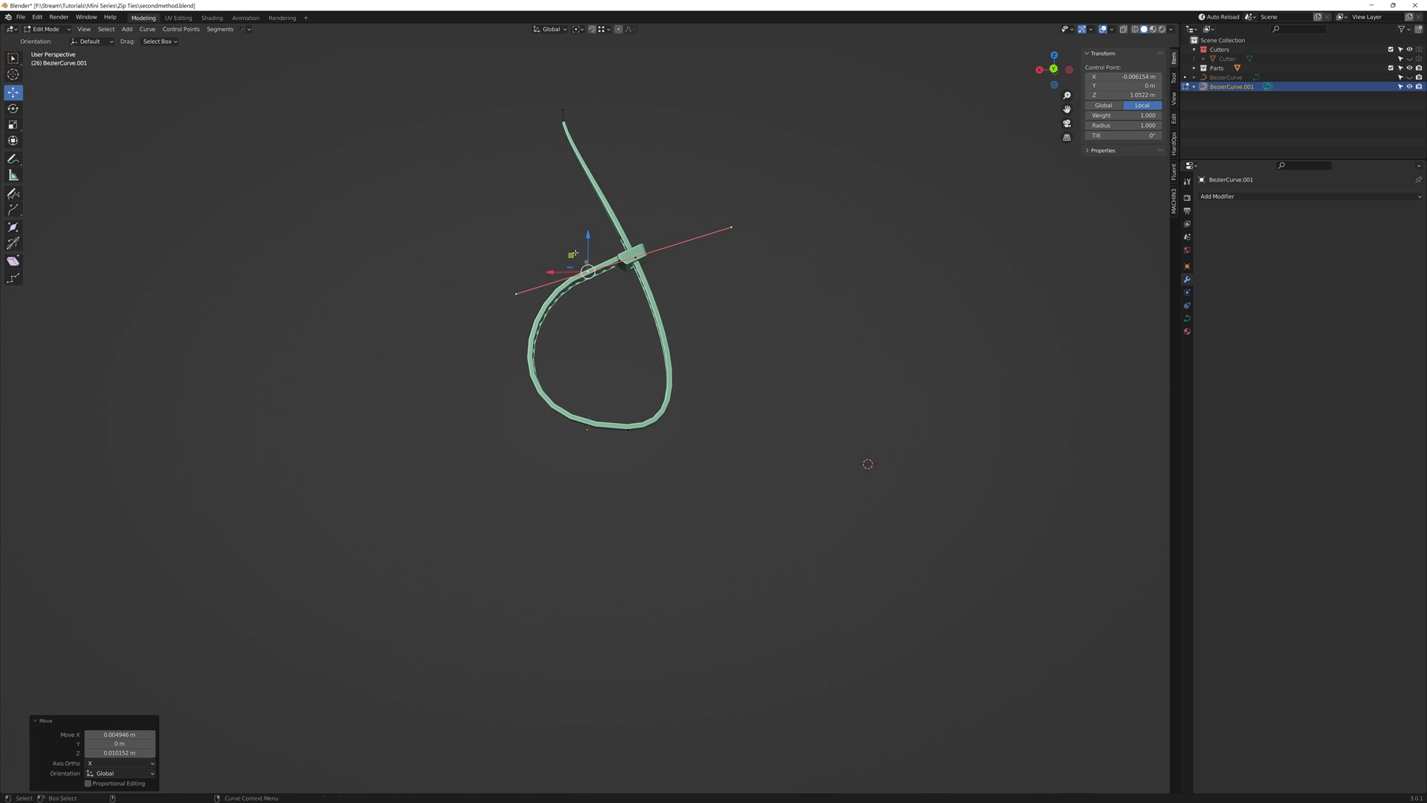
{"action": "key", "text": "s"}
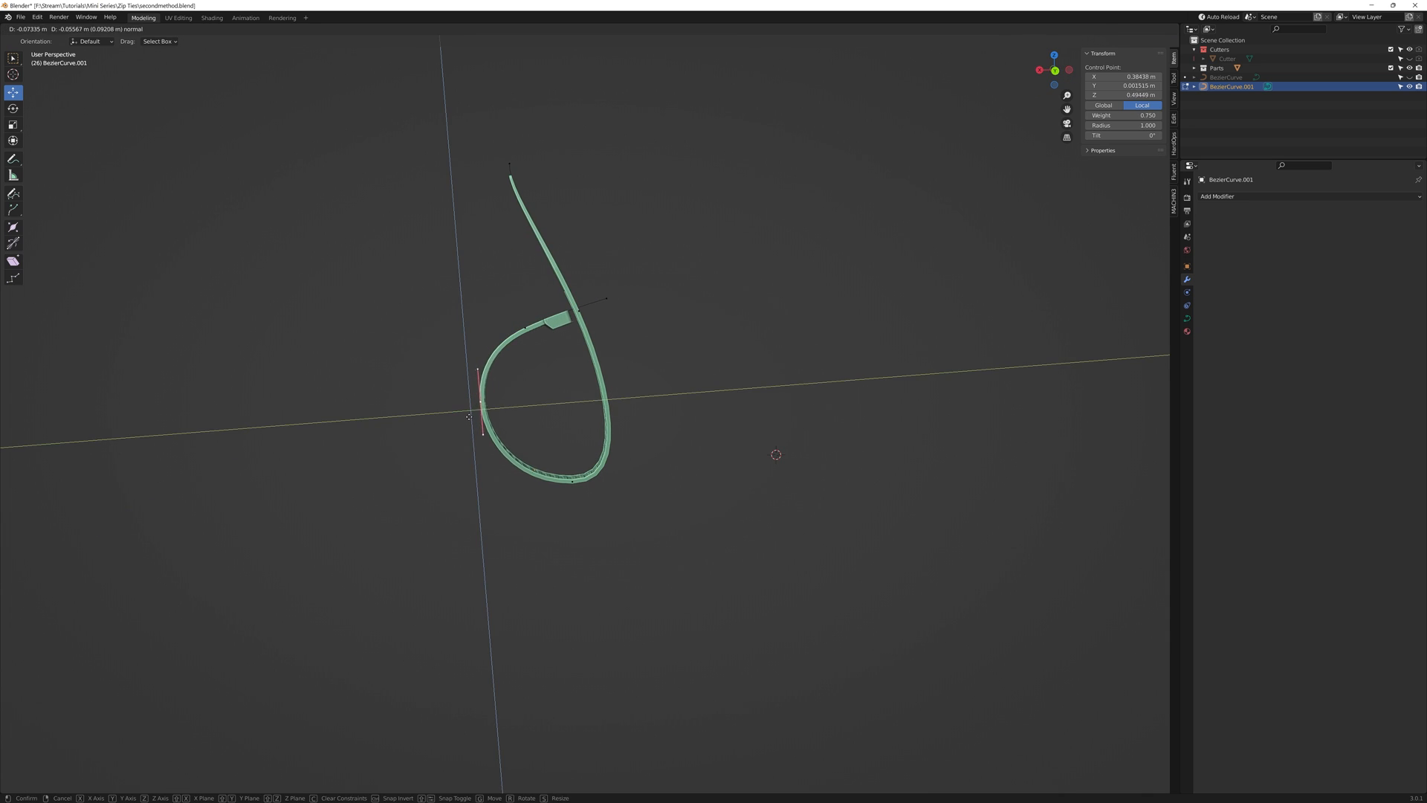
{"action": "key", "text": "s"}
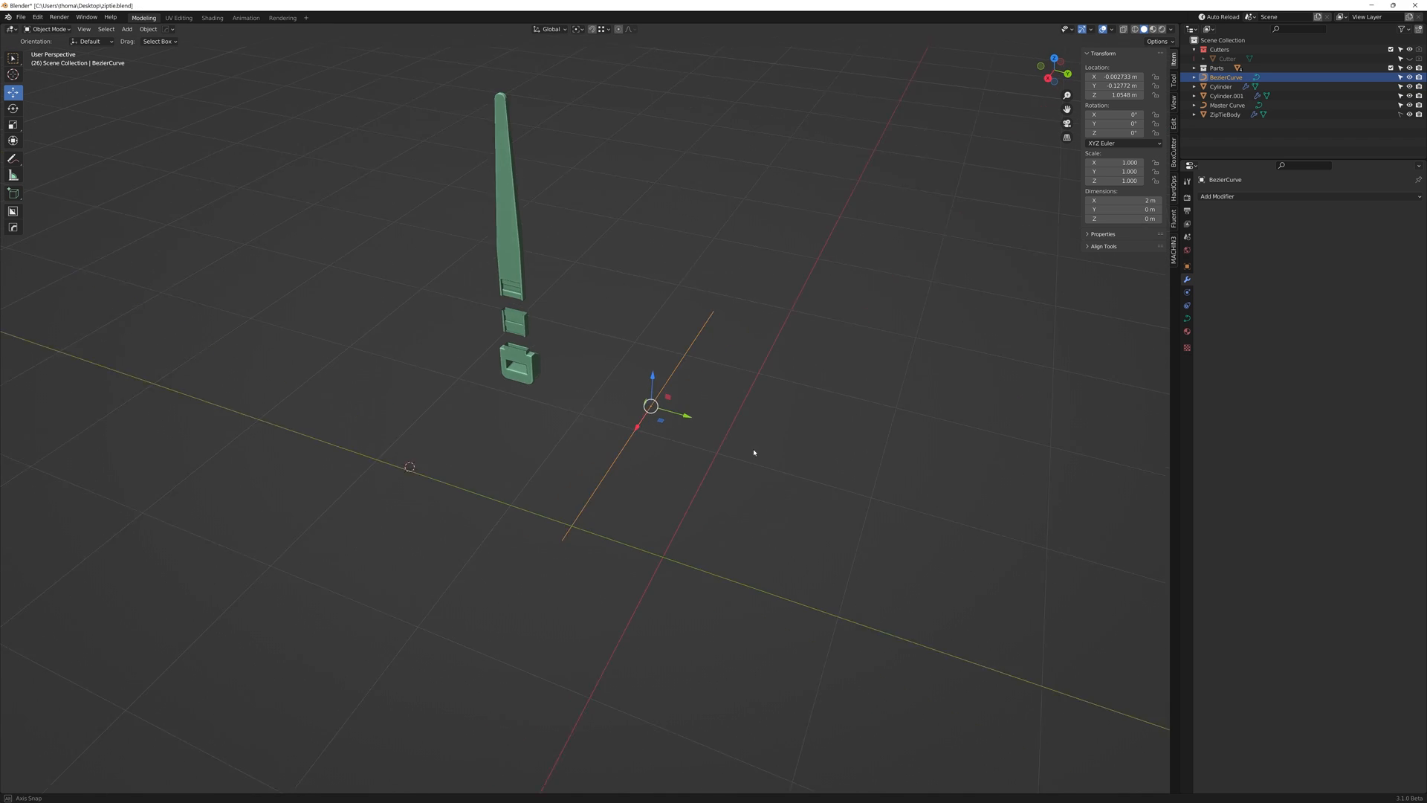
{"action": "left_click", "coordinate": [14, 158]}
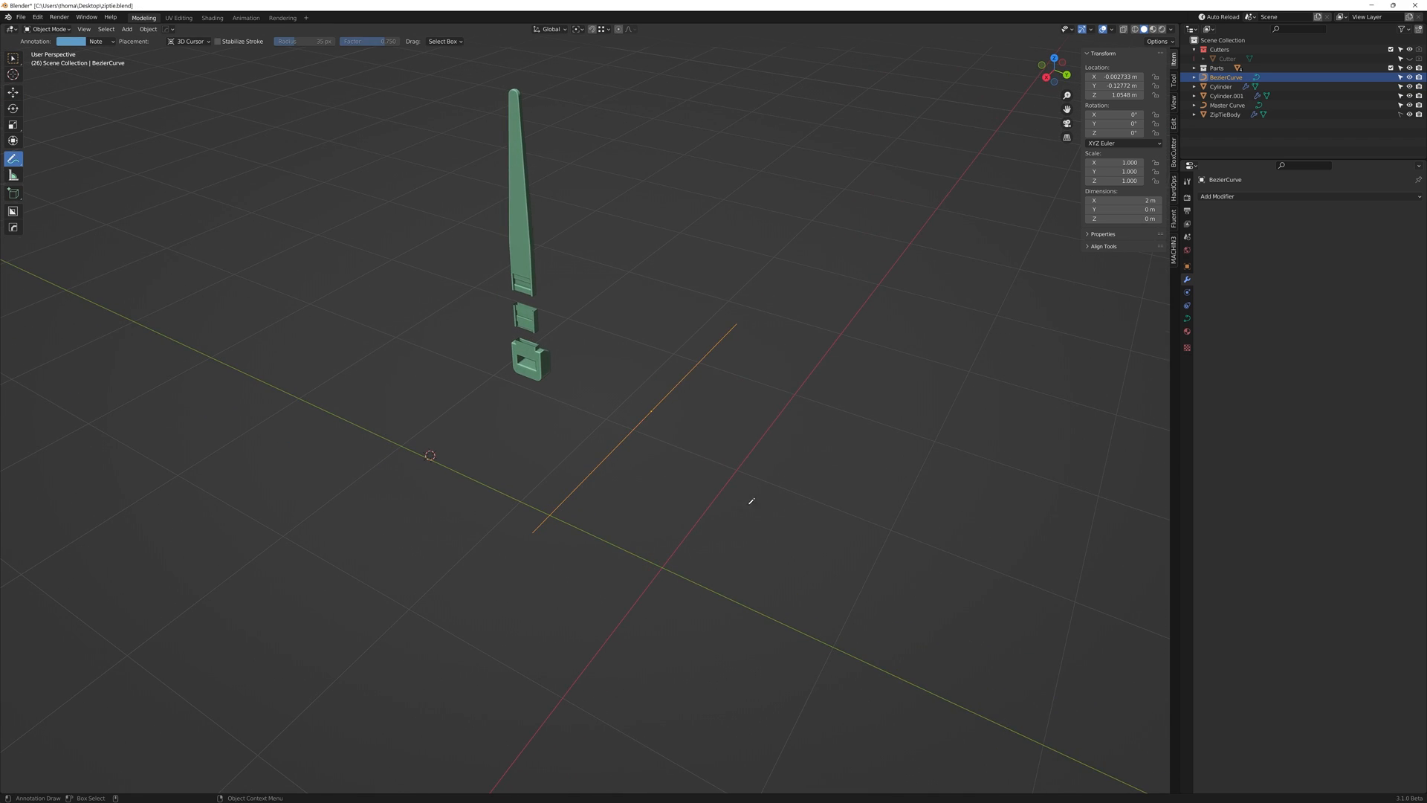
{"action": "mouse_move", "coordinate": [727, 335]}
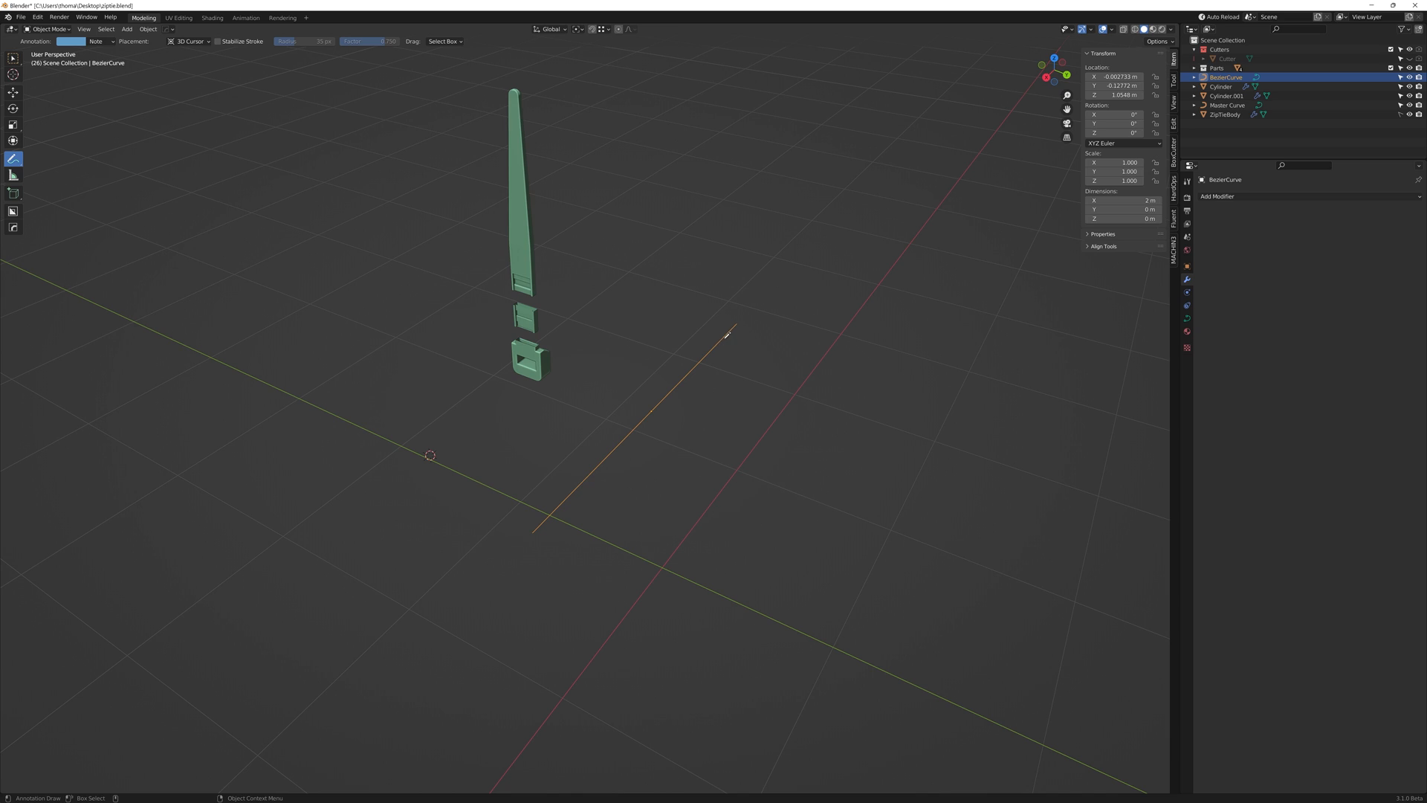
{"action": "mouse_move", "coordinate": [484, 354]}
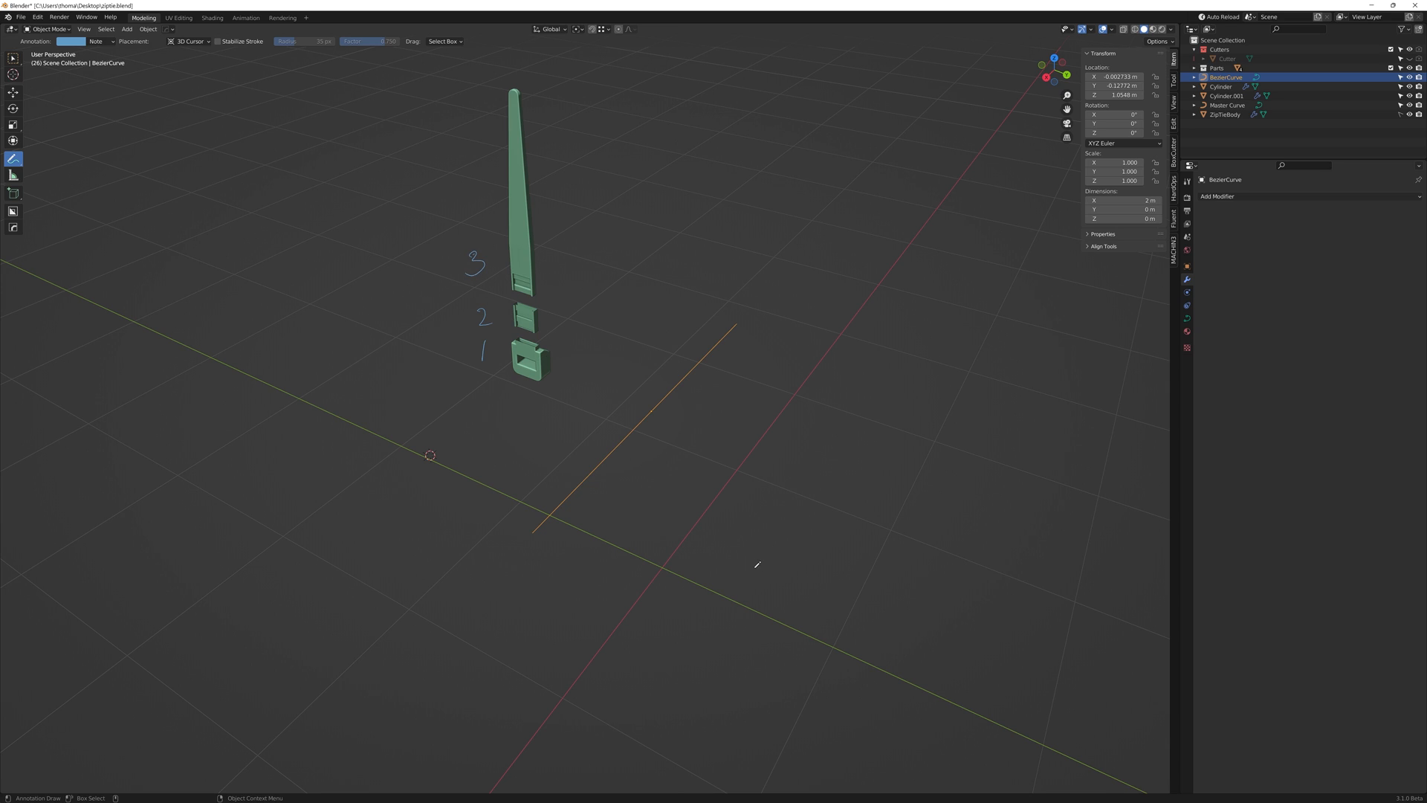
{"action": "mouse_move", "coordinate": [583, 406]}
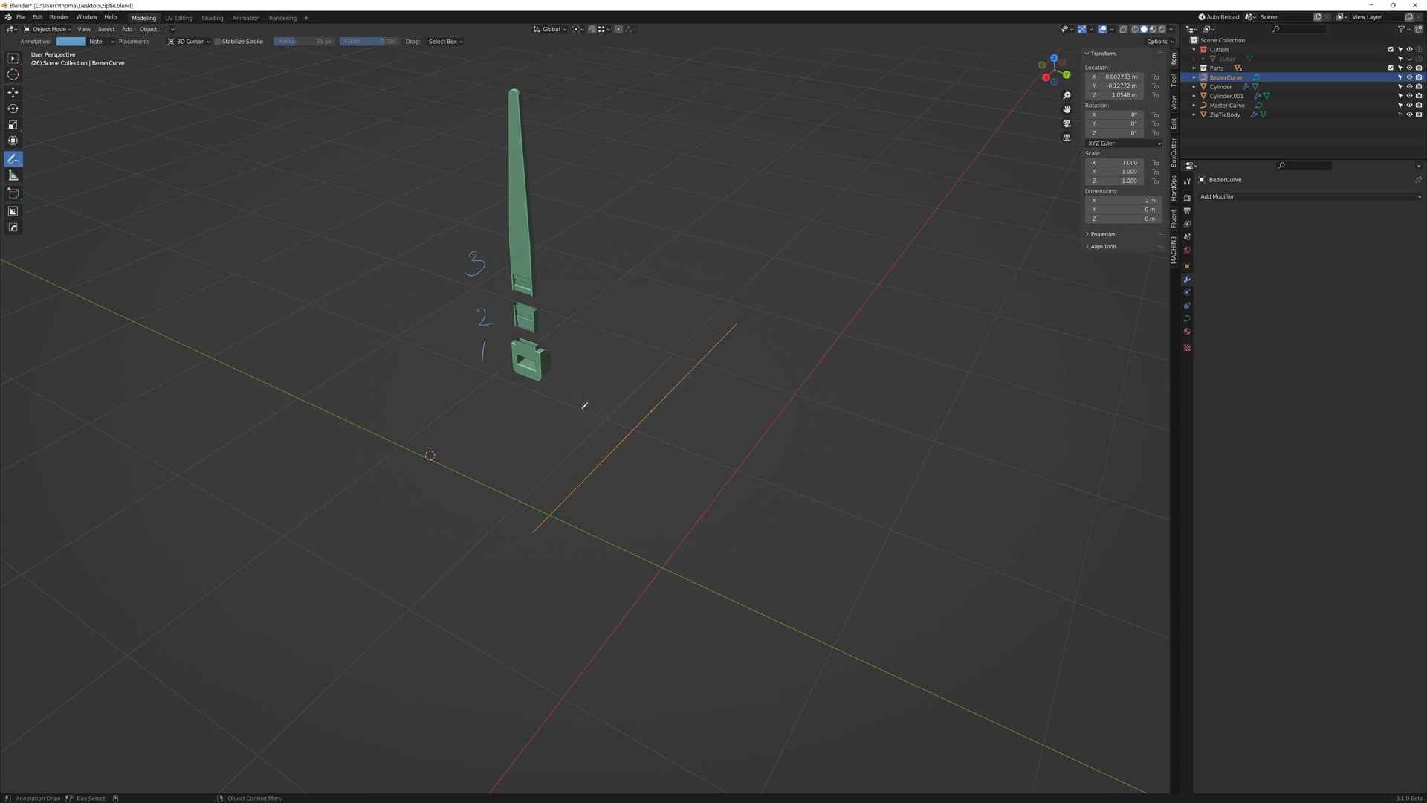
{"action": "mouse_move", "coordinate": [614, 463]}
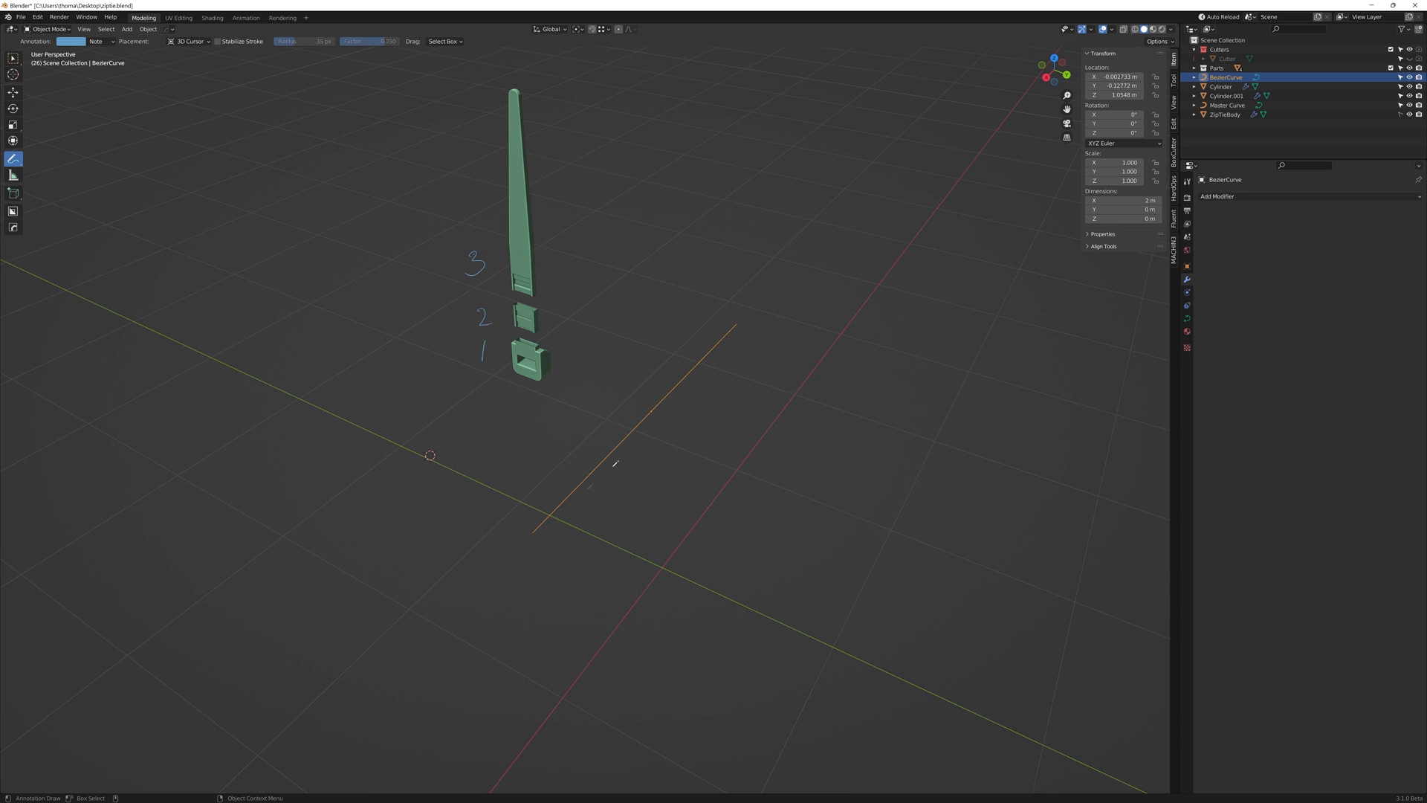
{"action": "mouse_move", "coordinate": [747, 325]}
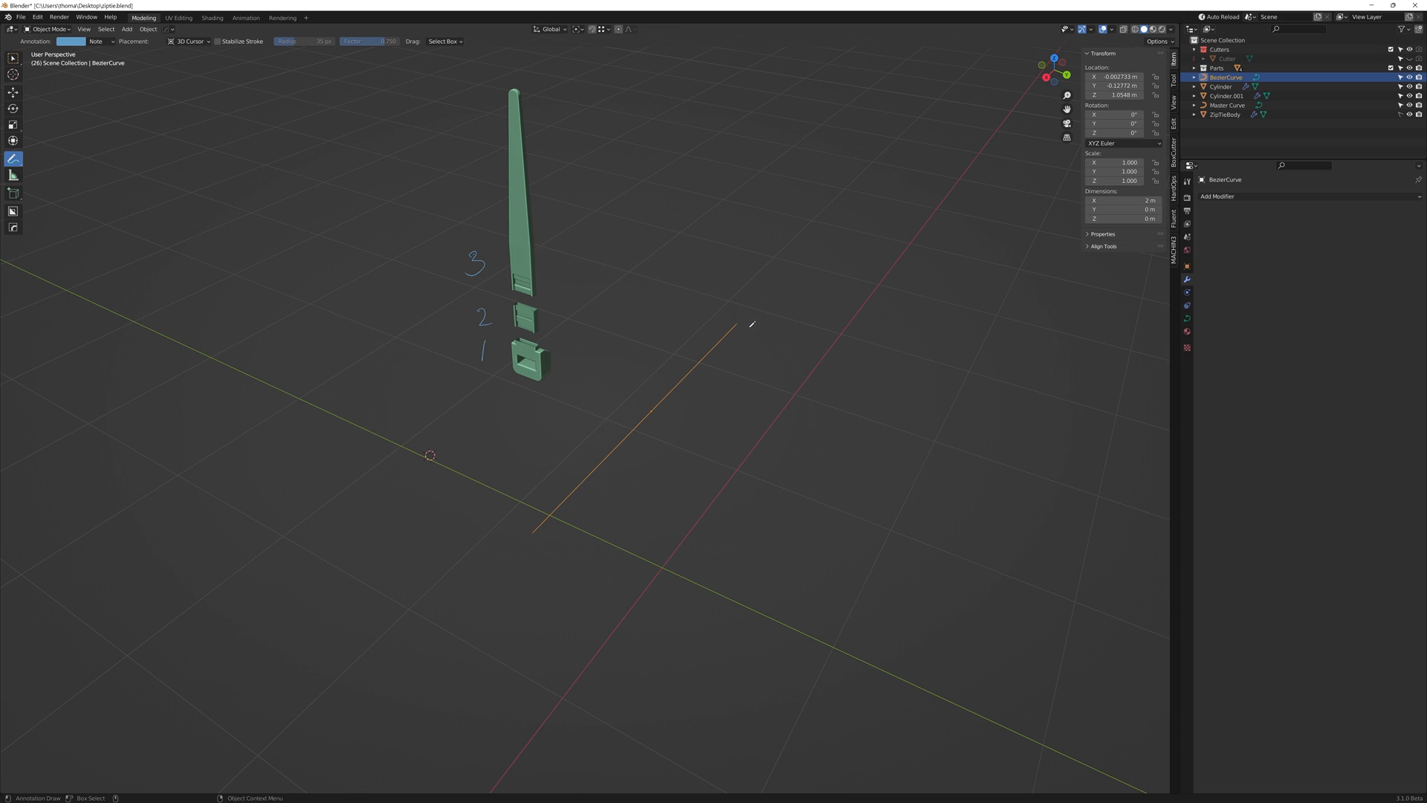
{"action": "mouse_move", "coordinate": [579, 494]}
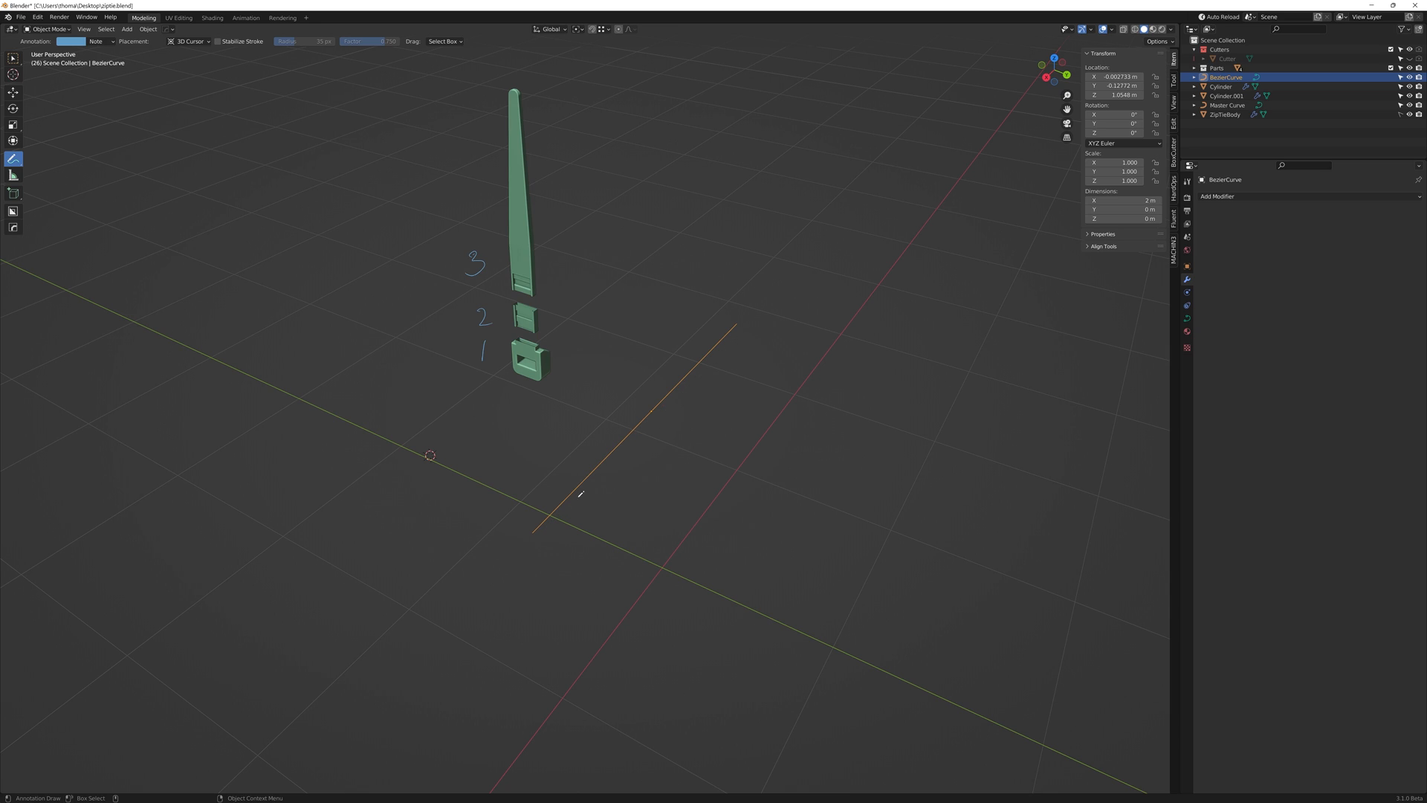
{"action": "mouse_move", "coordinate": [592, 493]}
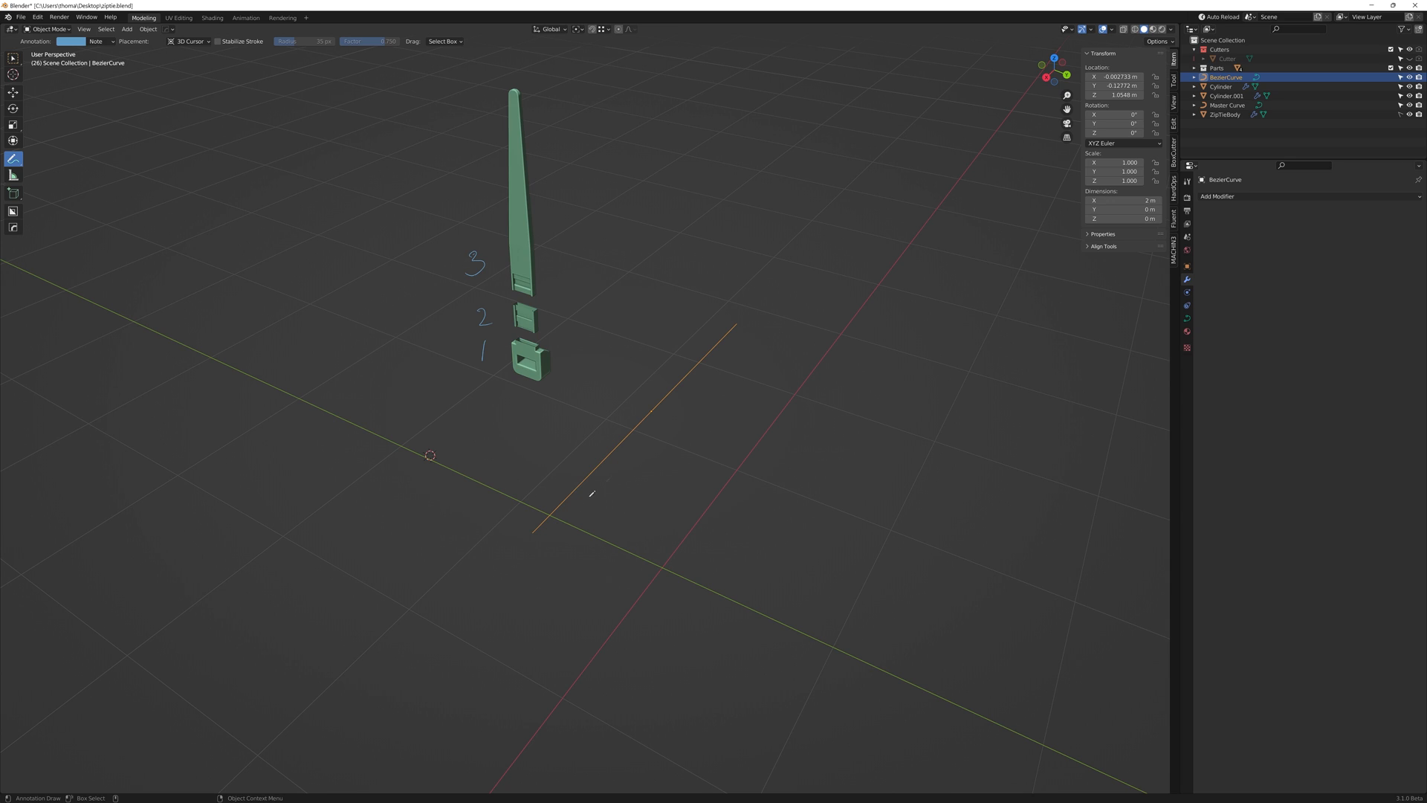
{"action": "mouse_move", "coordinate": [755, 364]}
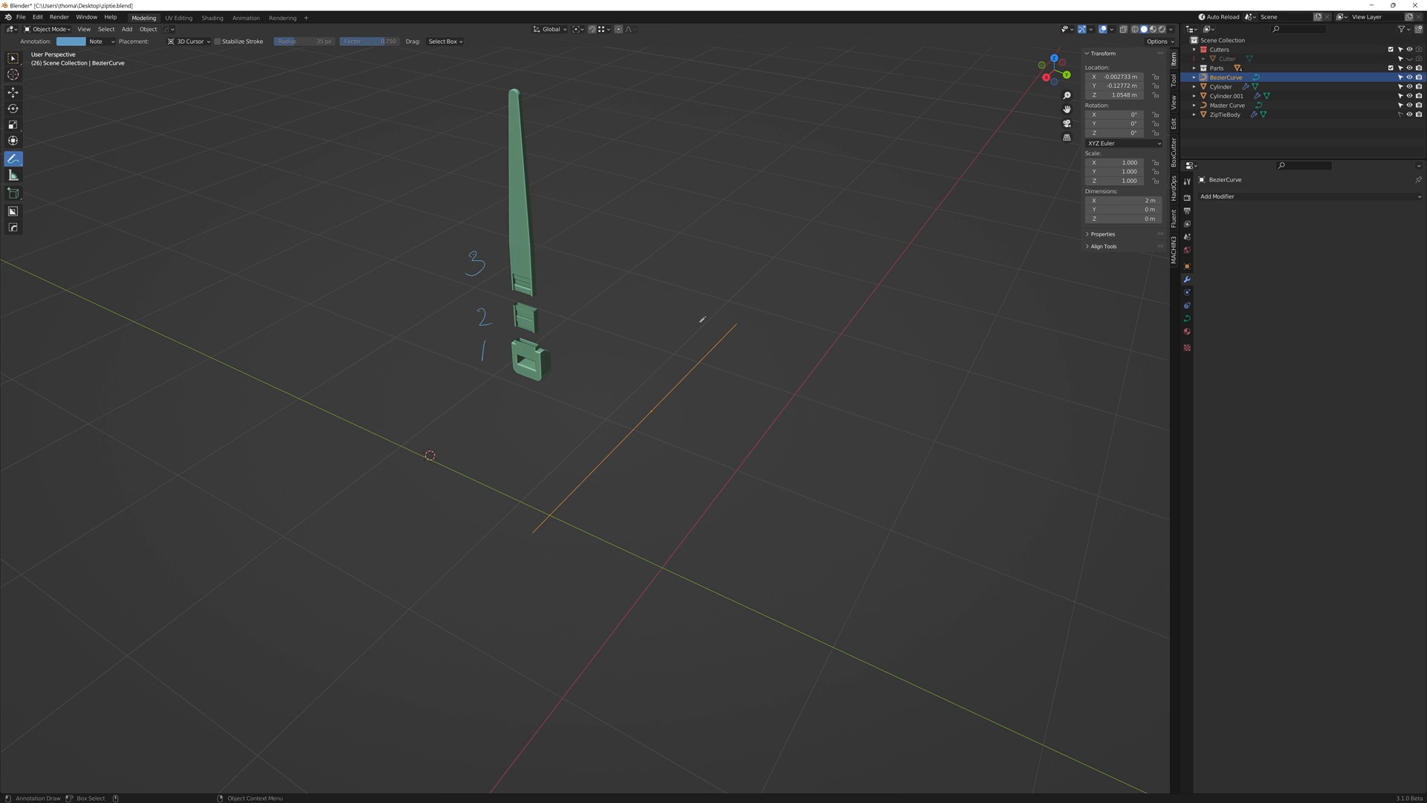
{"action": "mouse_move", "coordinate": [626, 443]}
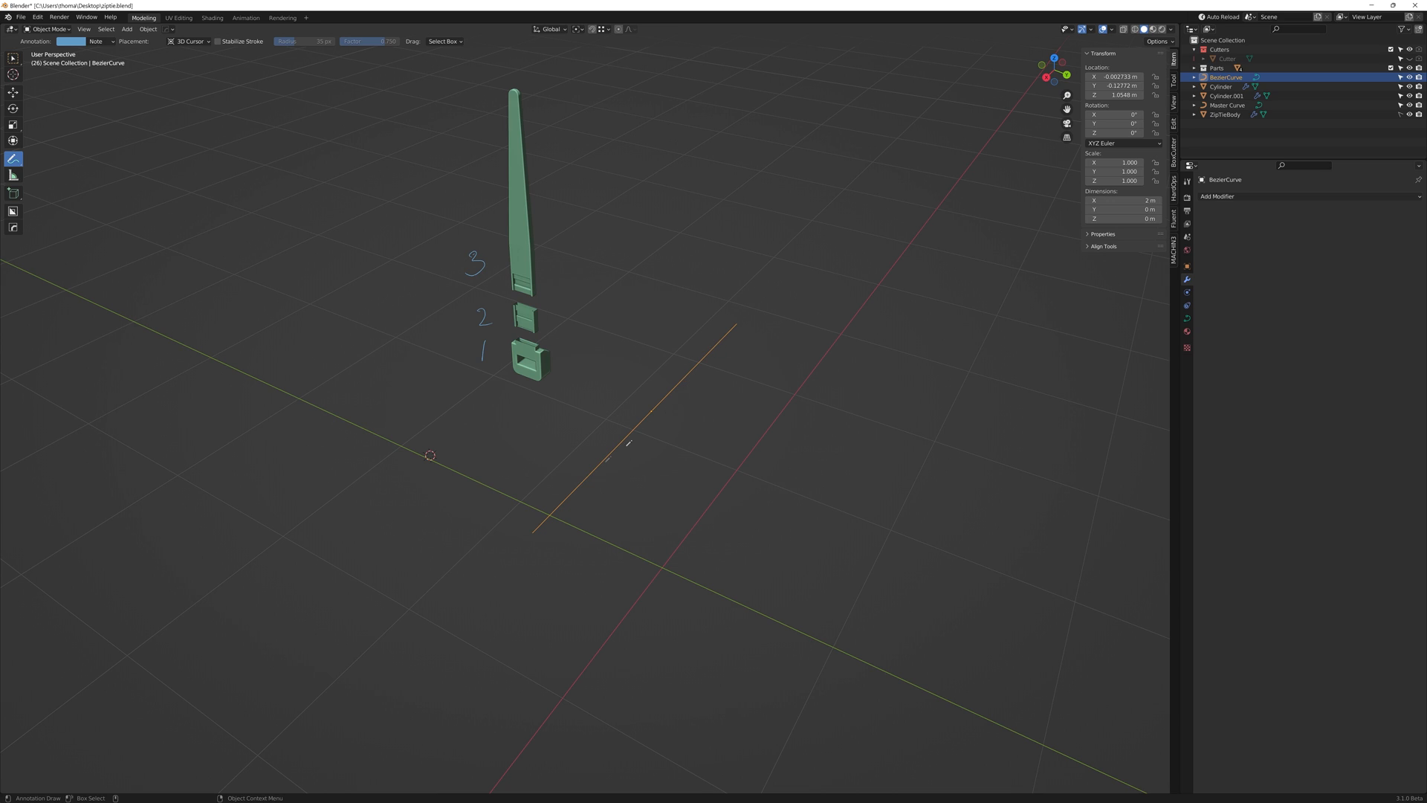
{"action": "mouse_move", "coordinate": [398, 460]}
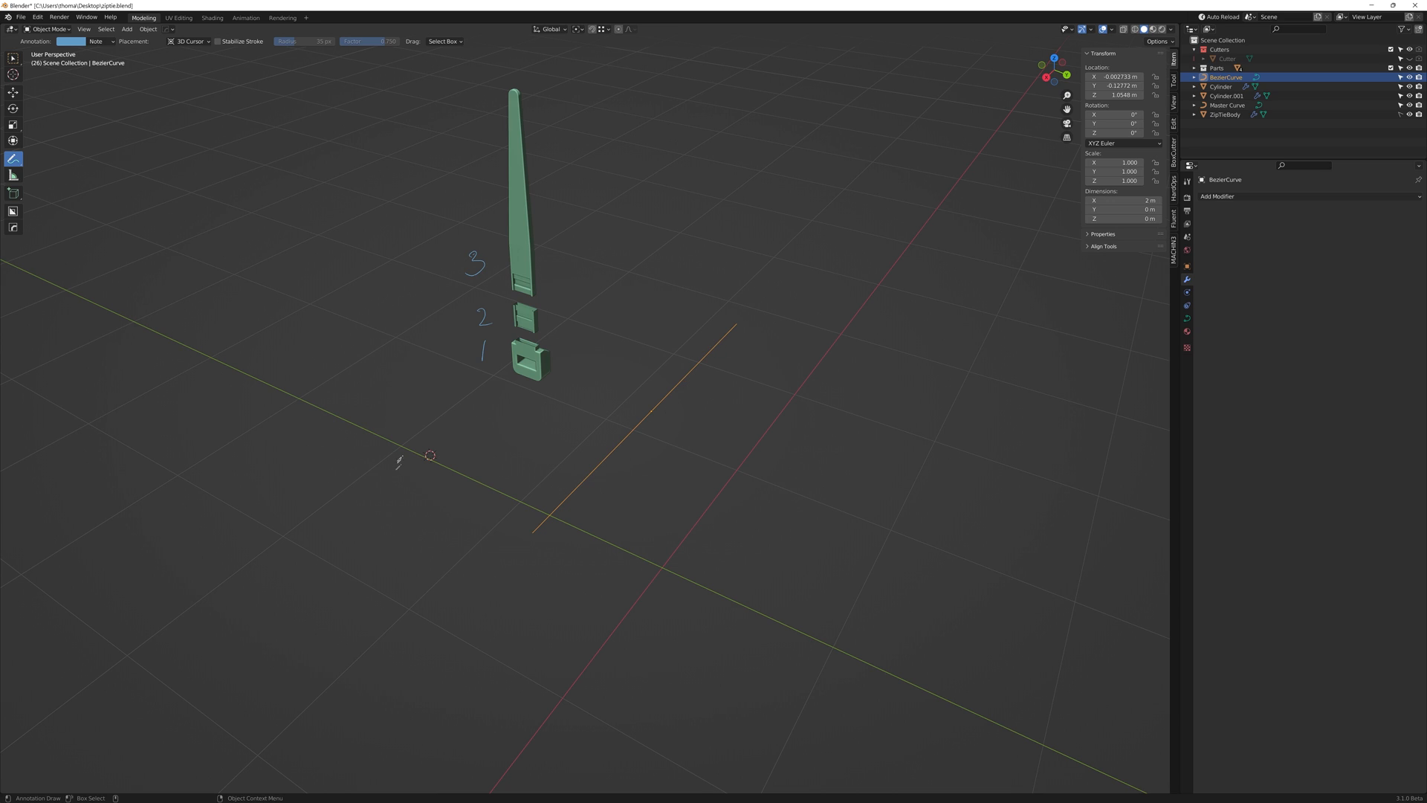
{"action": "mouse_move", "coordinate": [532, 544]}
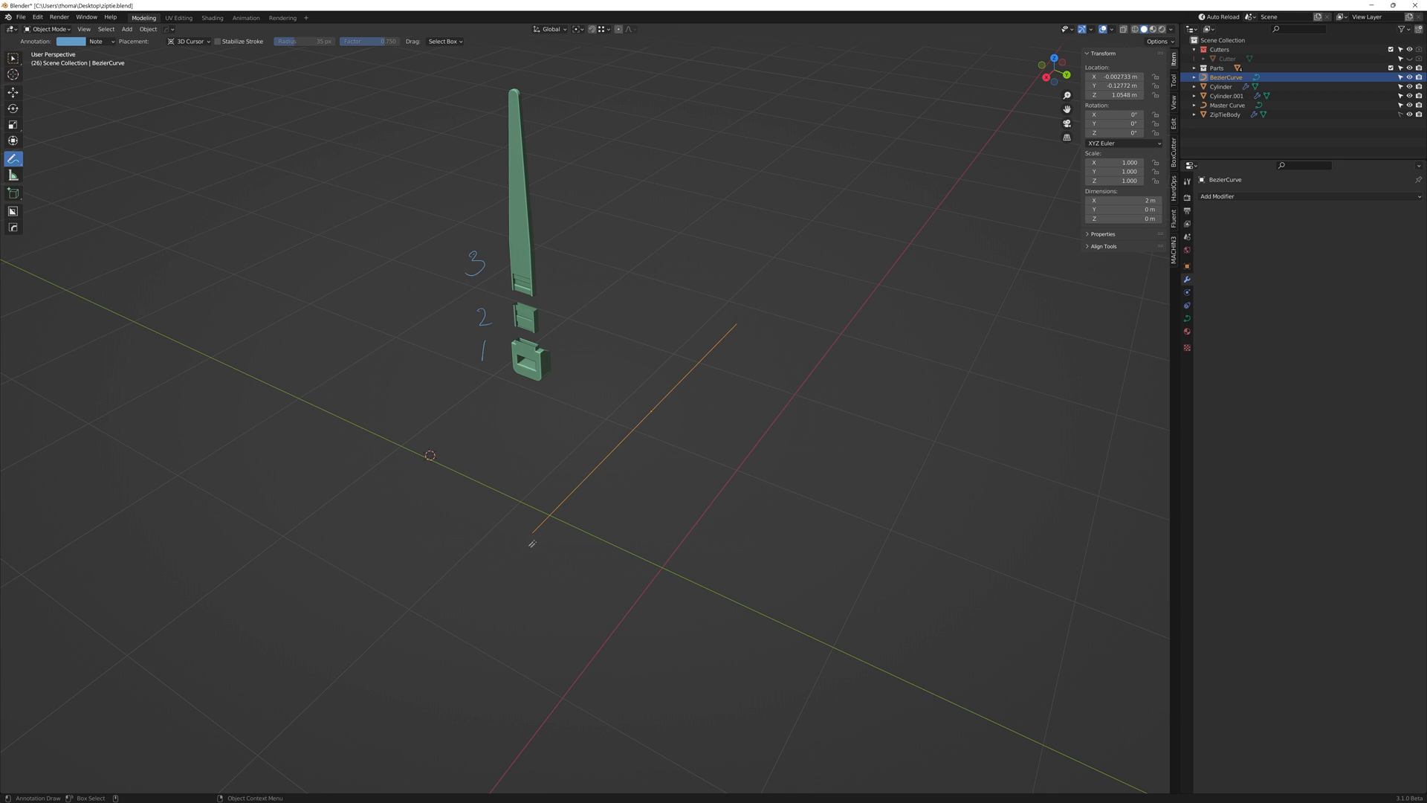
{"action": "mouse_move", "coordinate": [535, 527]}
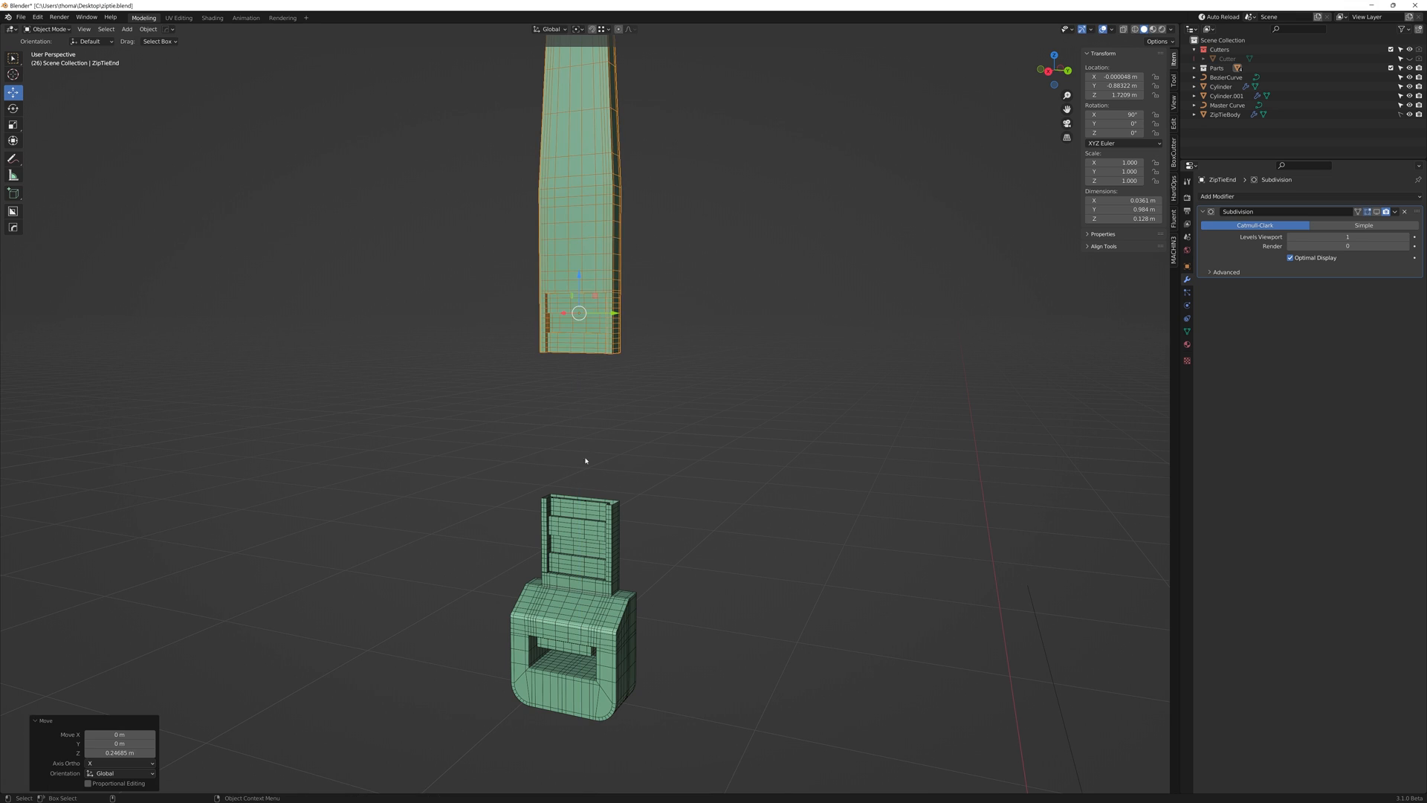
Move the ZipTieEnd geometry up along Z and leave Edit Mode
{"action": "key", "text": "Shift+D"}
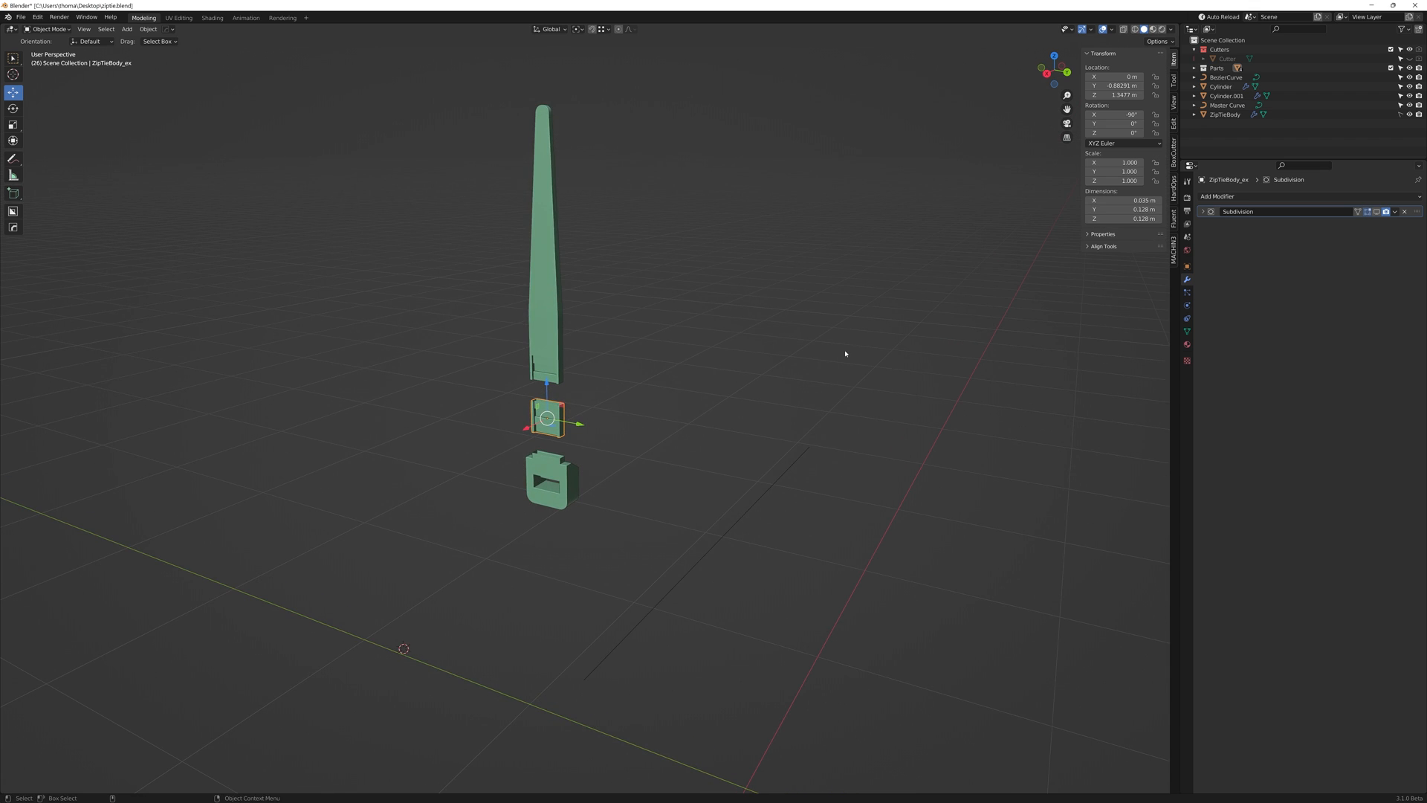
Add an Array modifier fitted to BezierCurve with relative offset X 0, Y 1
{"action": "left_click", "coordinate": [1217, 196]}
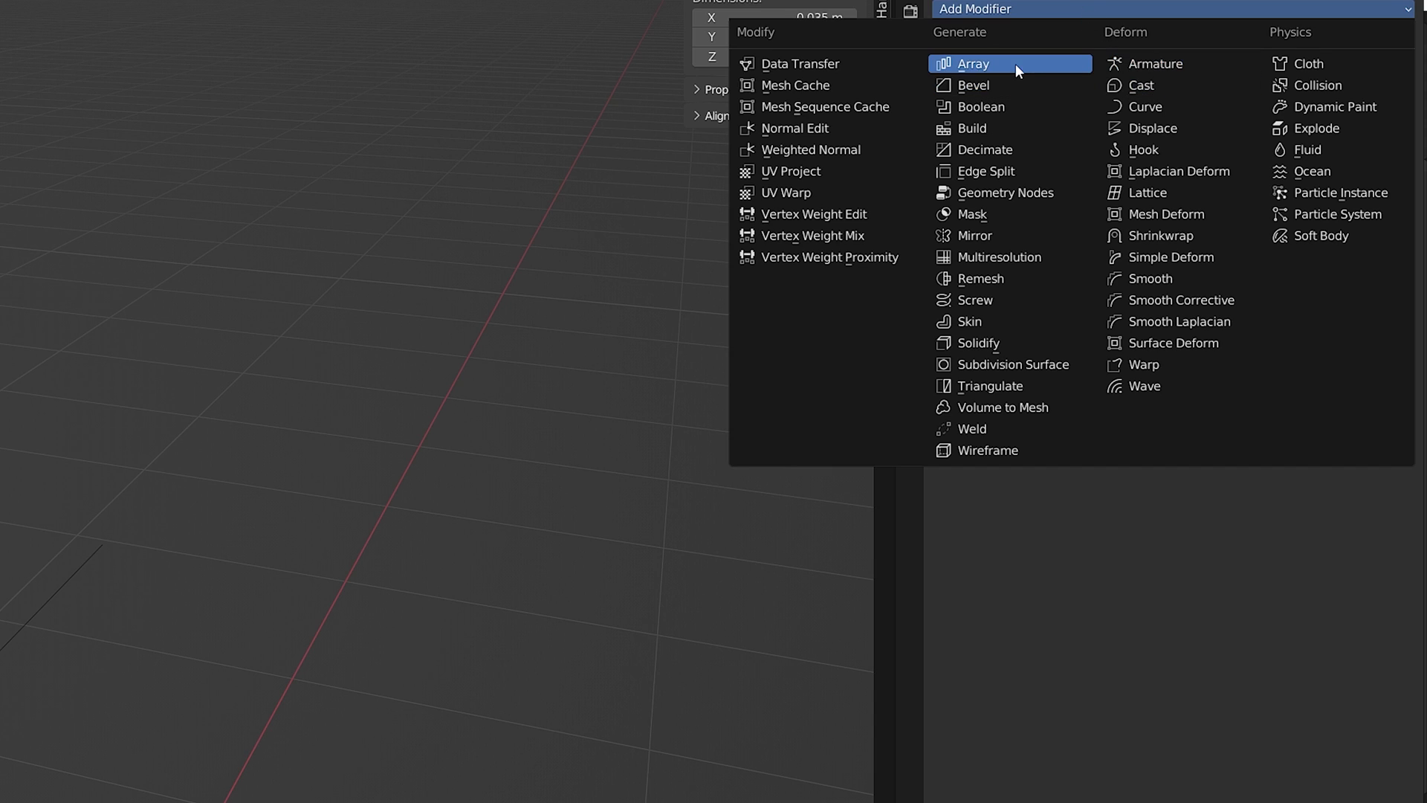
{"action": "left_click", "coordinate": [972, 64]}
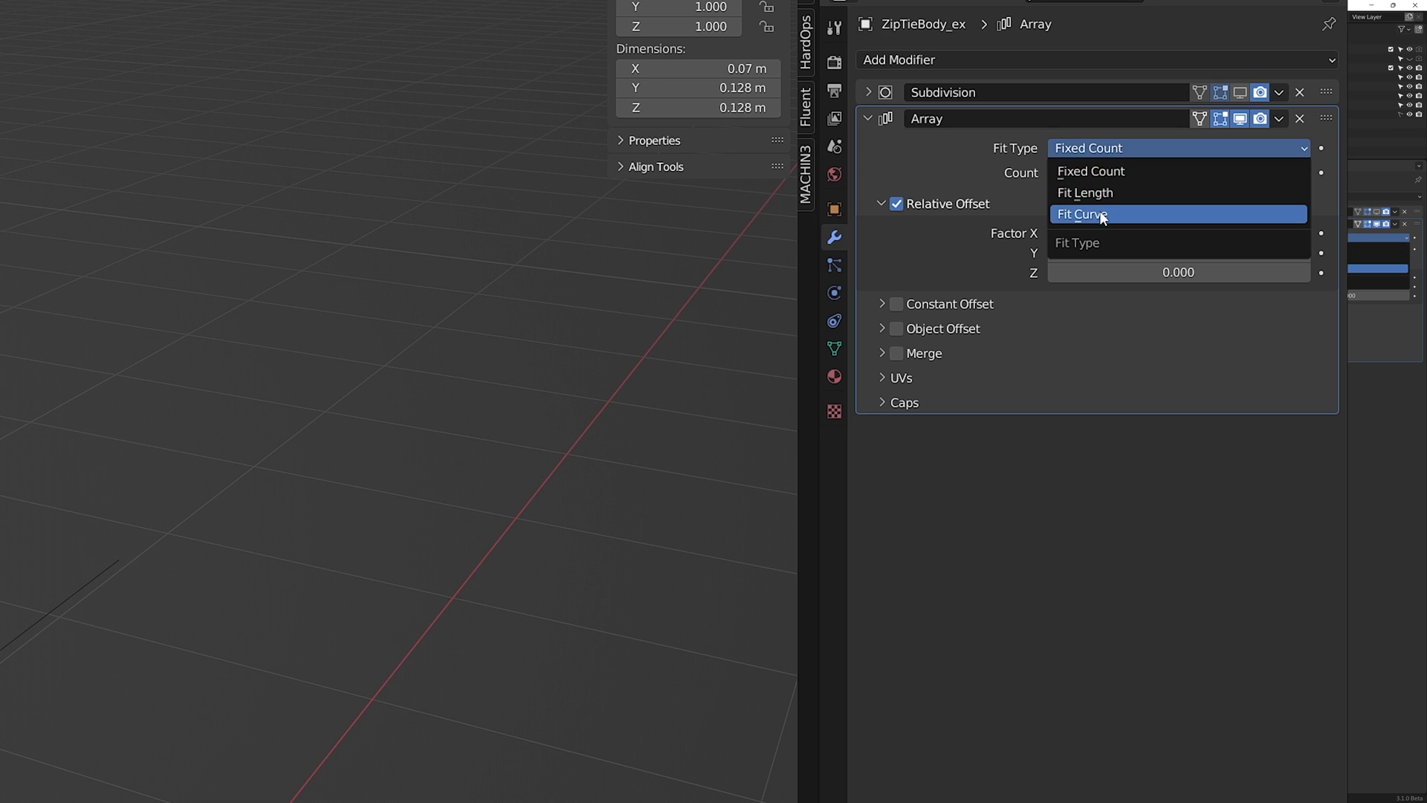
{"action": "left_click", "coordinate": [1082, 214]}
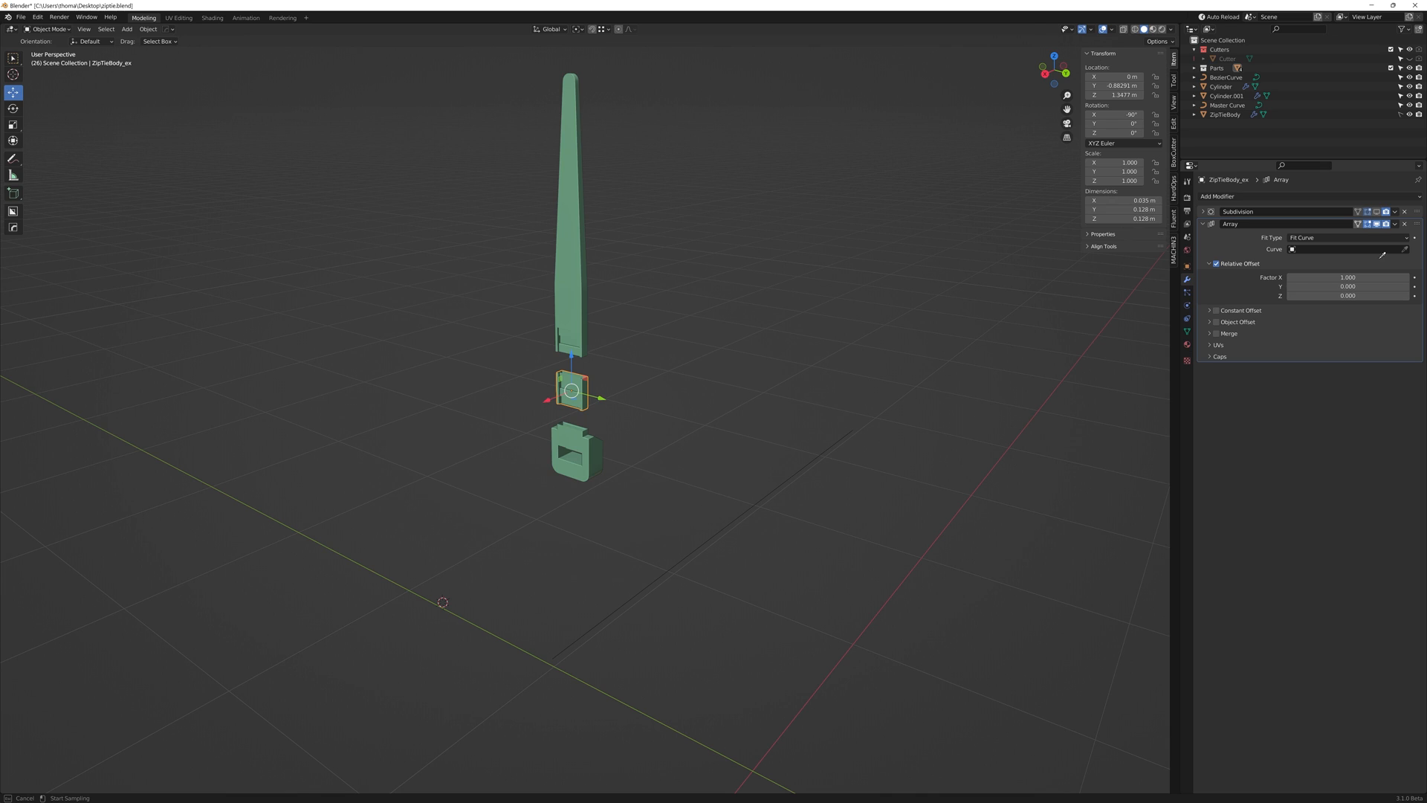
{"action": "left_click", "coordinate": [1338, 248]}
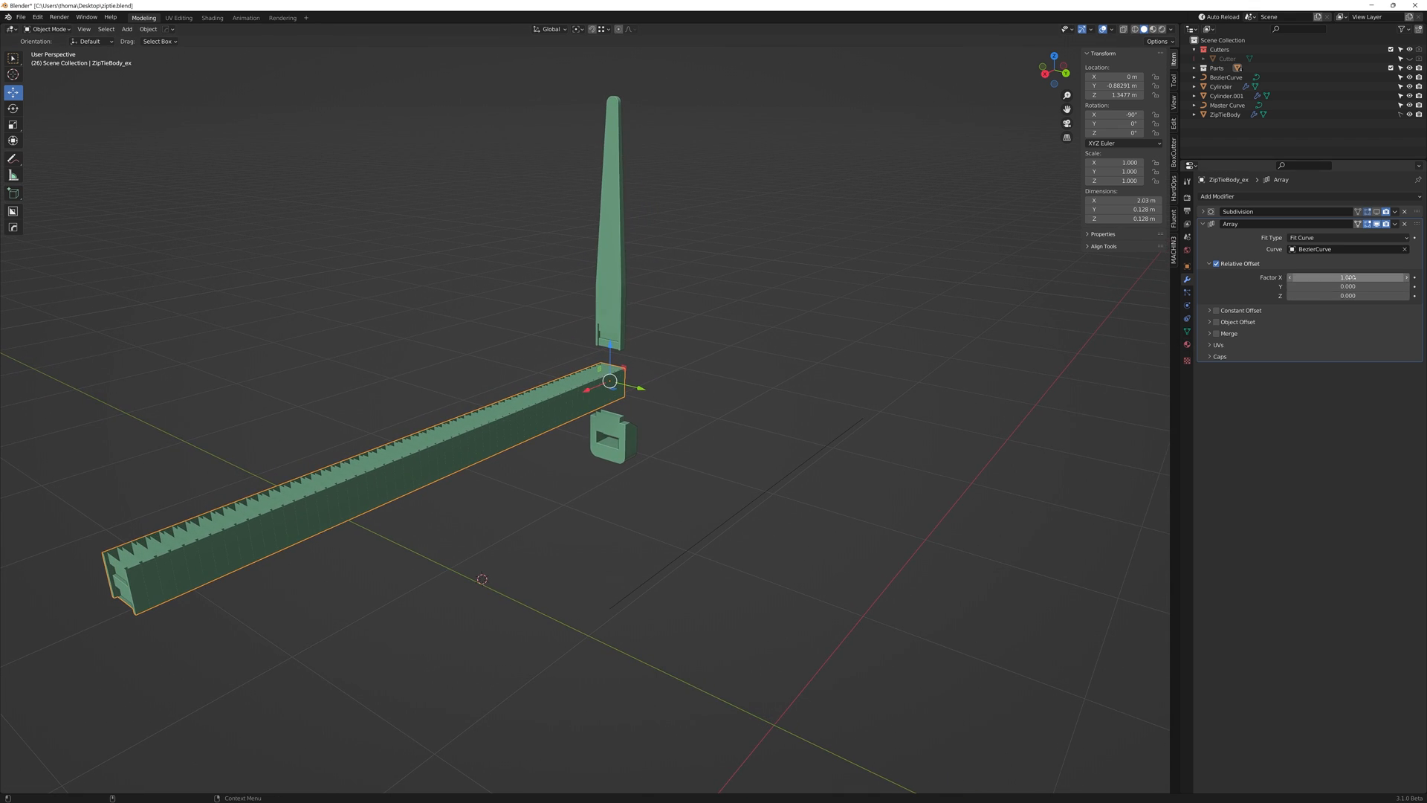
{"action": "mouse_move", "coordinate": [1347, 286]}
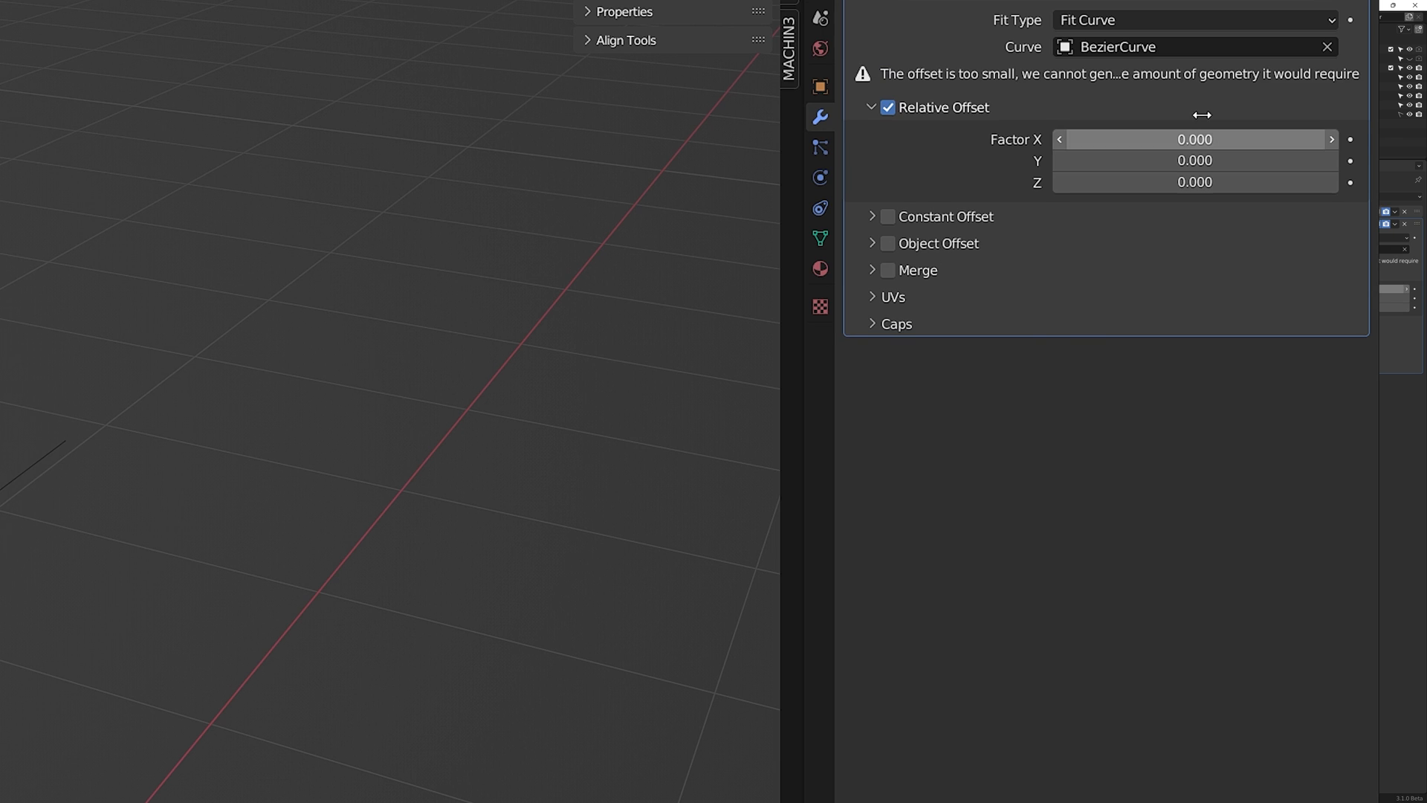
{"action": "double_click", "coordinate": [1194, 161]}
{"action": "type", "text": "1.000"}
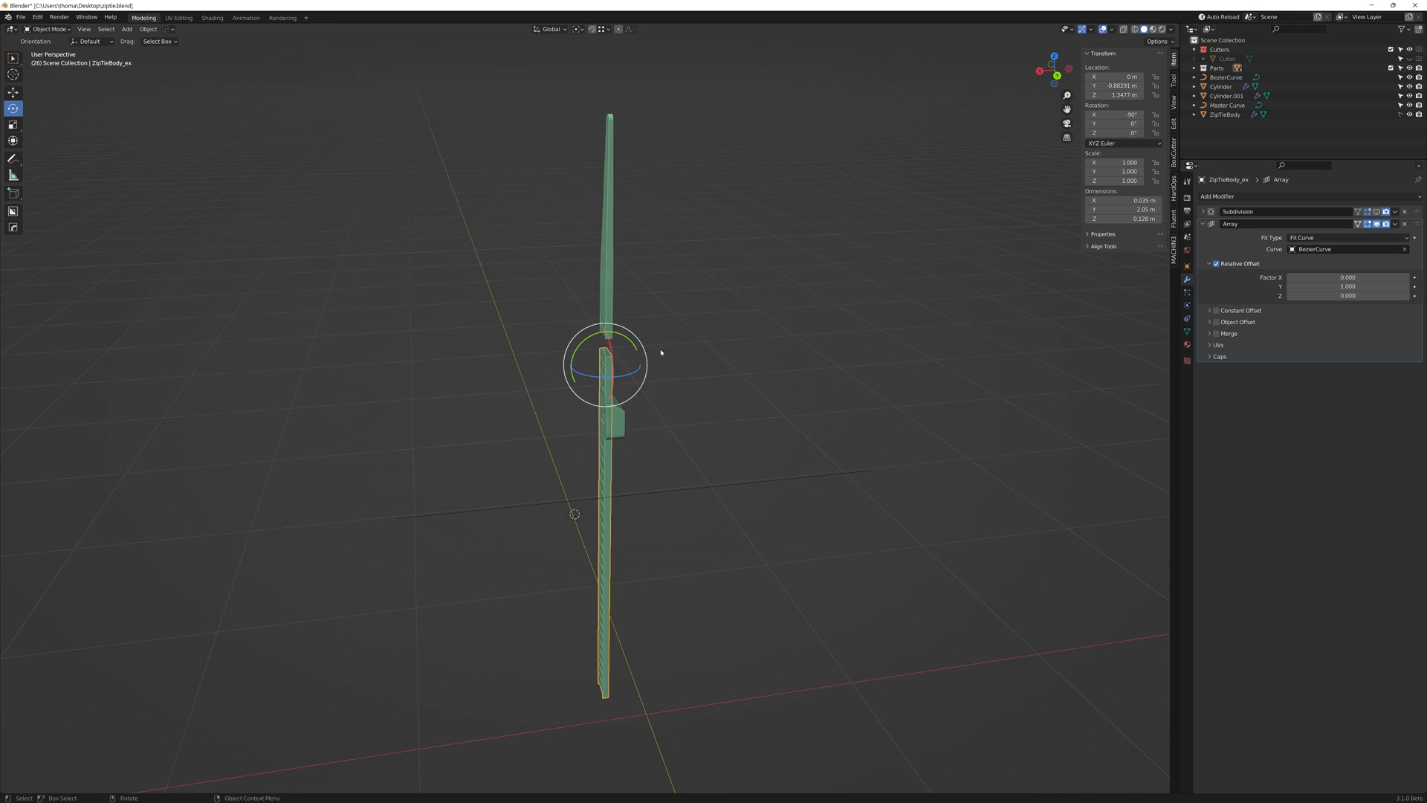
Rotate the arrayed strip flat and move the BezierCurve control points along X to shorten it
{"action": "key", "text": "r"}
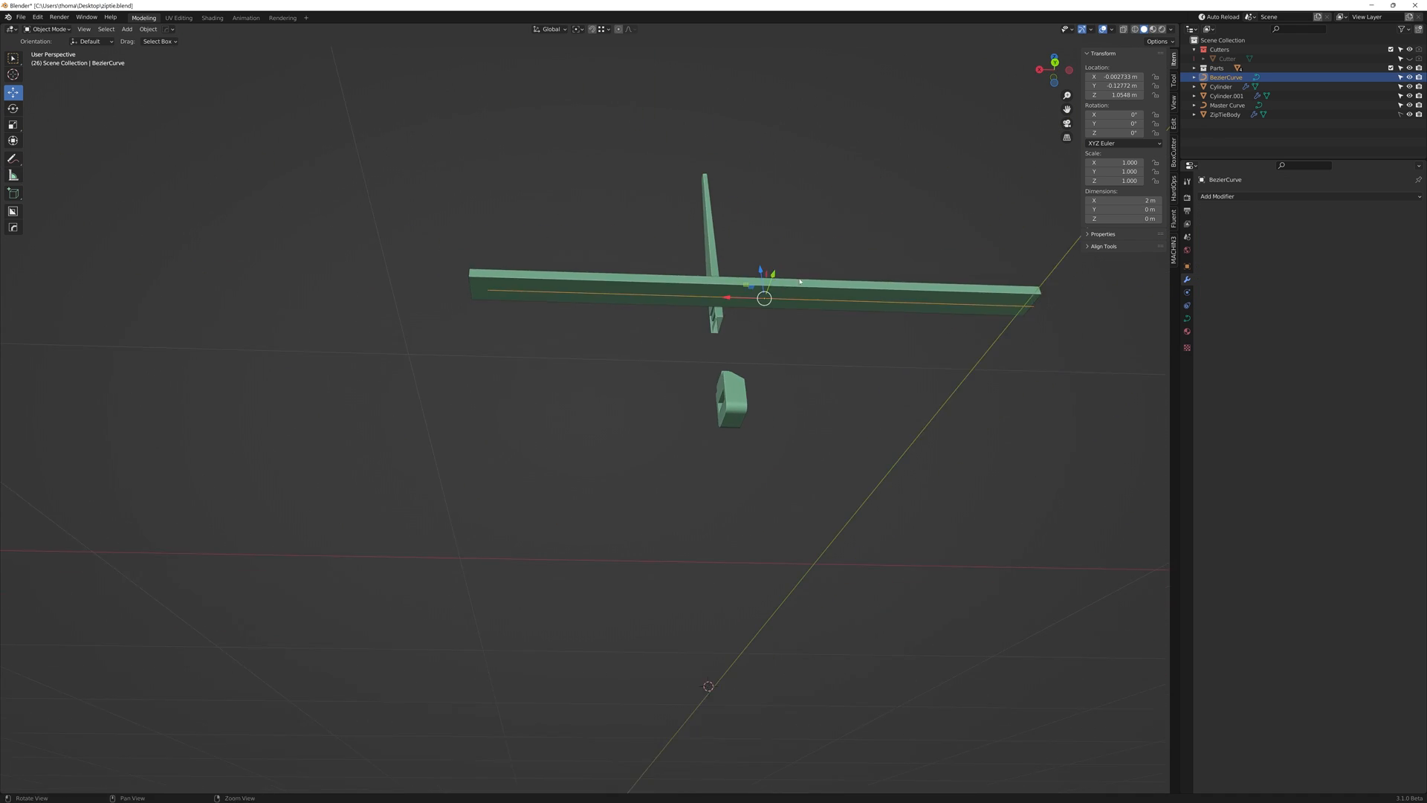
{"action": "key", "text": "Tab"}
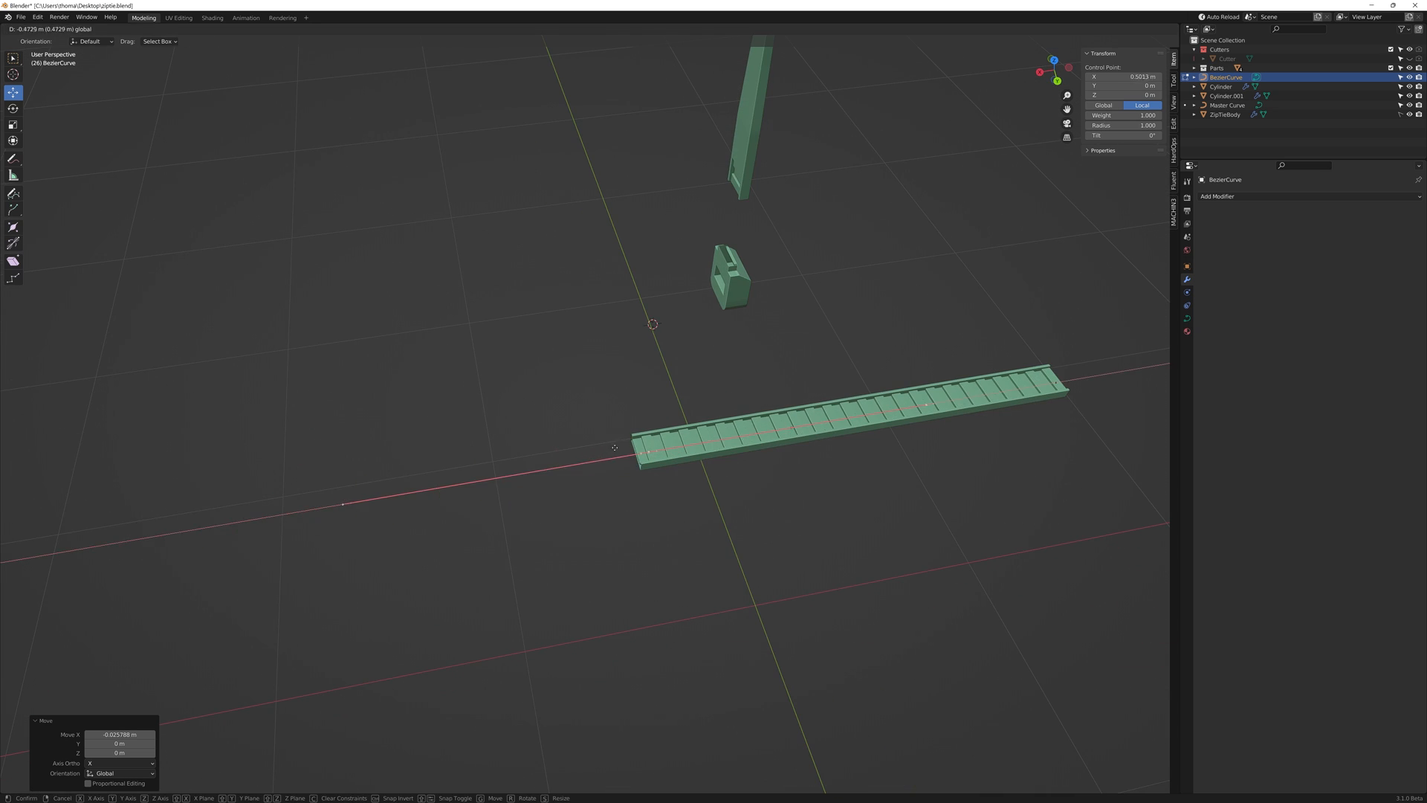
{"action": "mouse_move", "coordinate": [651, 436]}
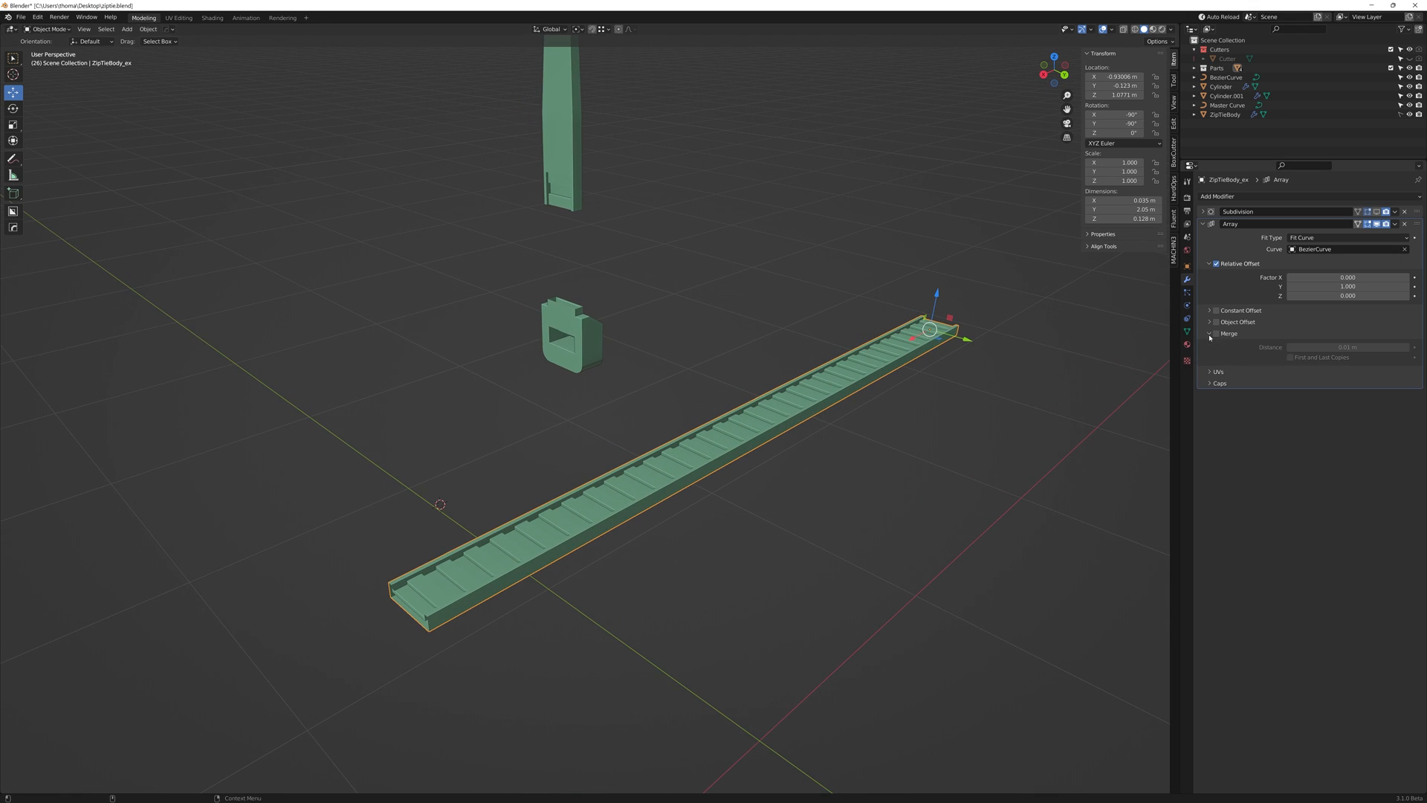
Enable Merge on the strip's Array and set Cap Start to the ZipTieStart head
{"action": "left_click", "coordinate": [1214, 333]}
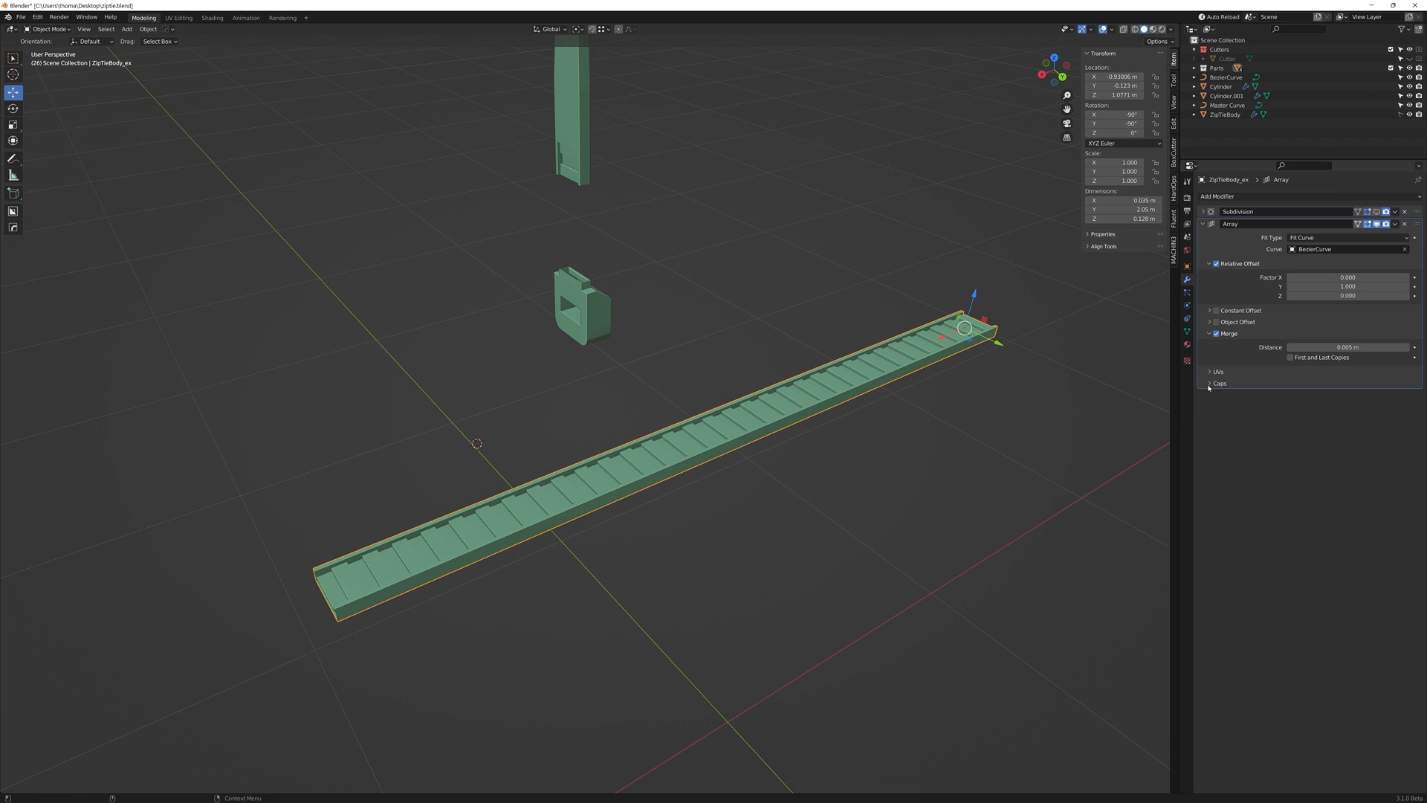
{"action": "left_click", "coordinate": [1219, 384]}
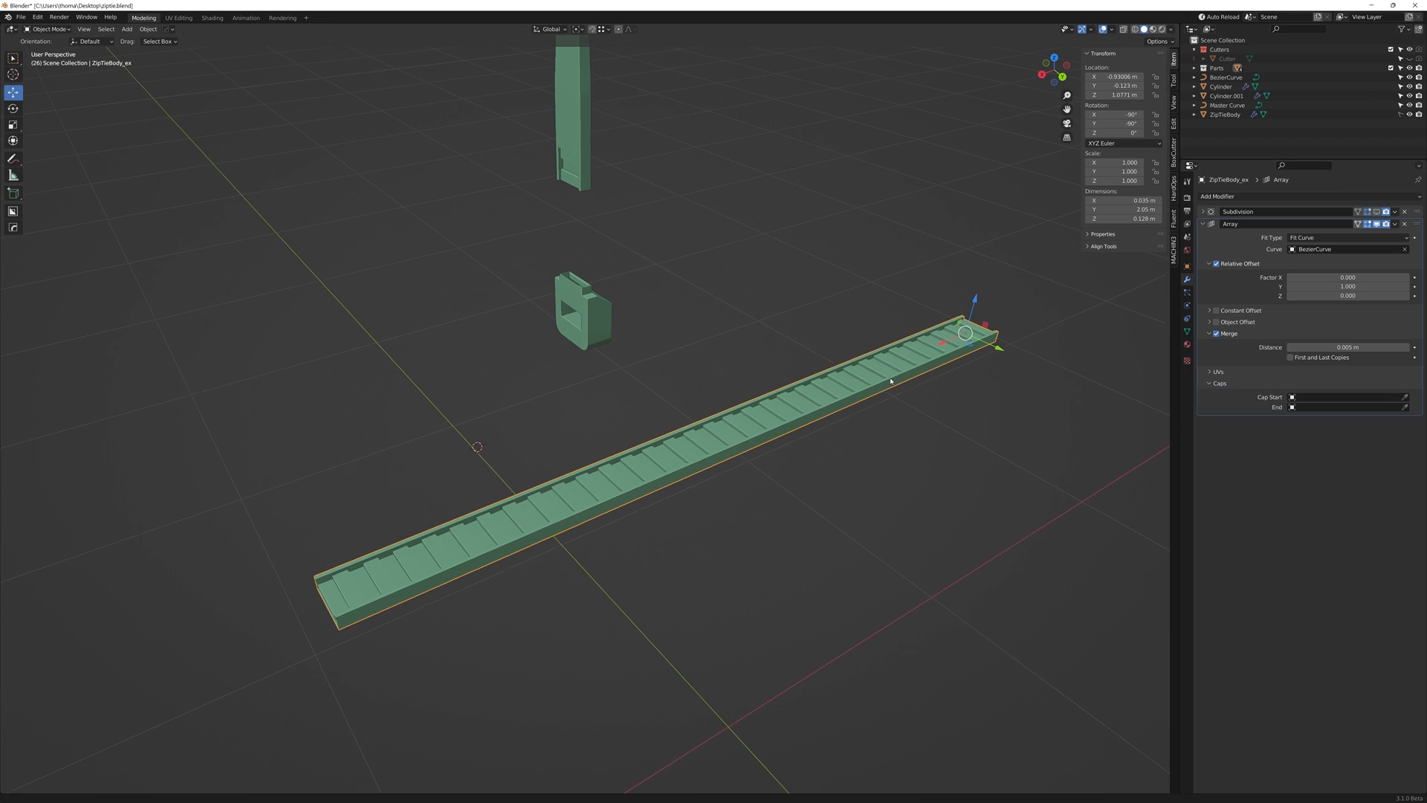
{"action": "left_click", "coordinate": [13, 176]}
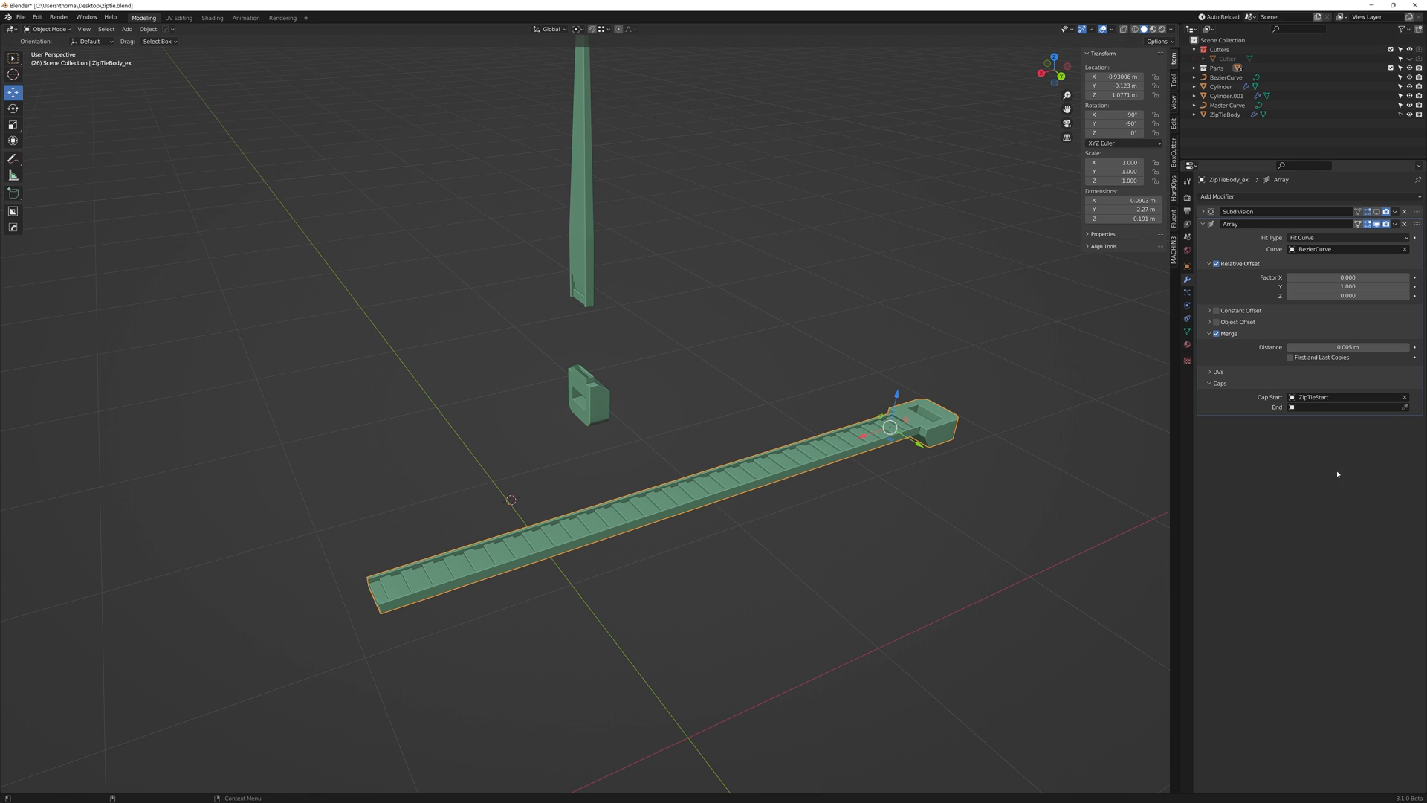
{"action": "mouse_move", "coordinate": [589, 271]}
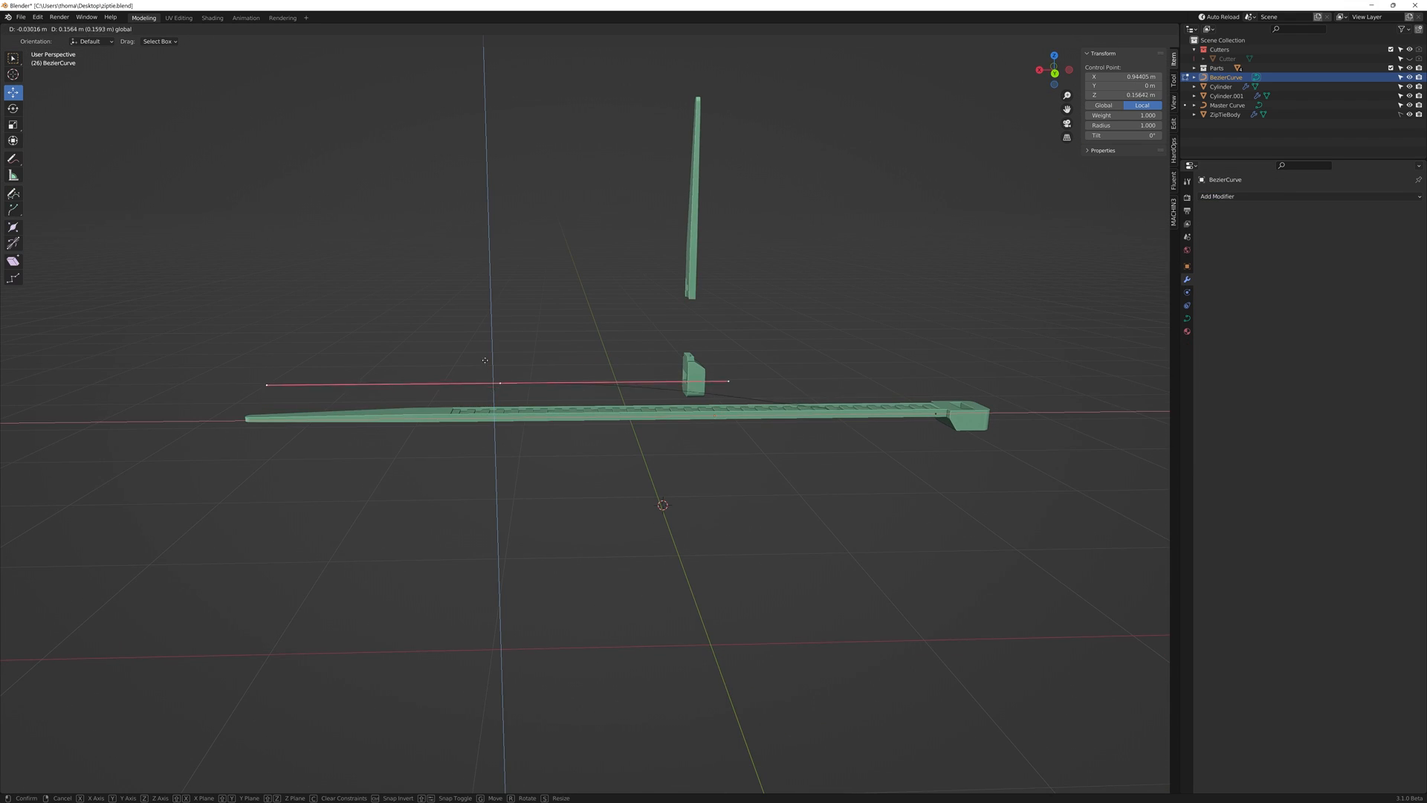
{"action": "mouse_move", "coordinate": [462, 239]}
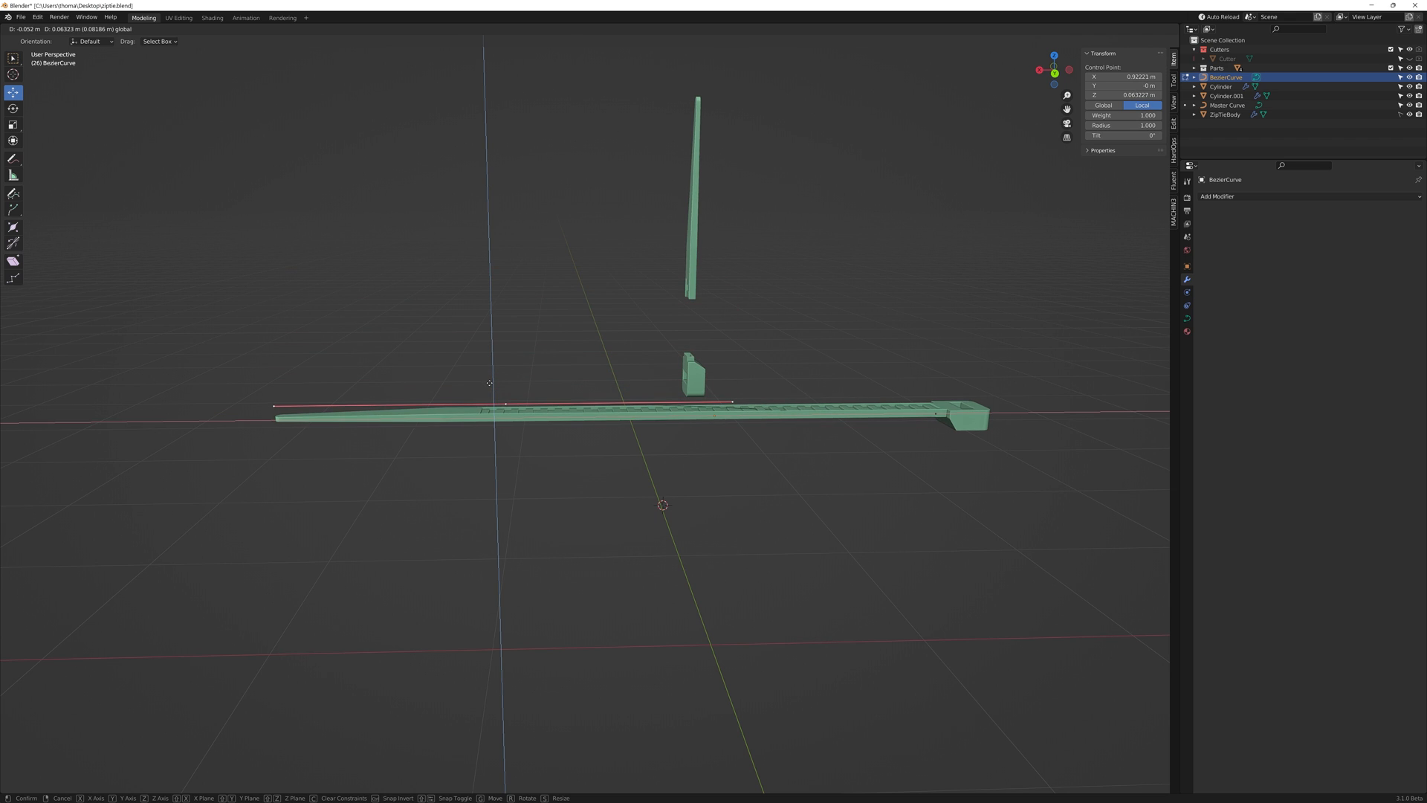
{"action": "mouse_move", "coordinate": [491, 391]}
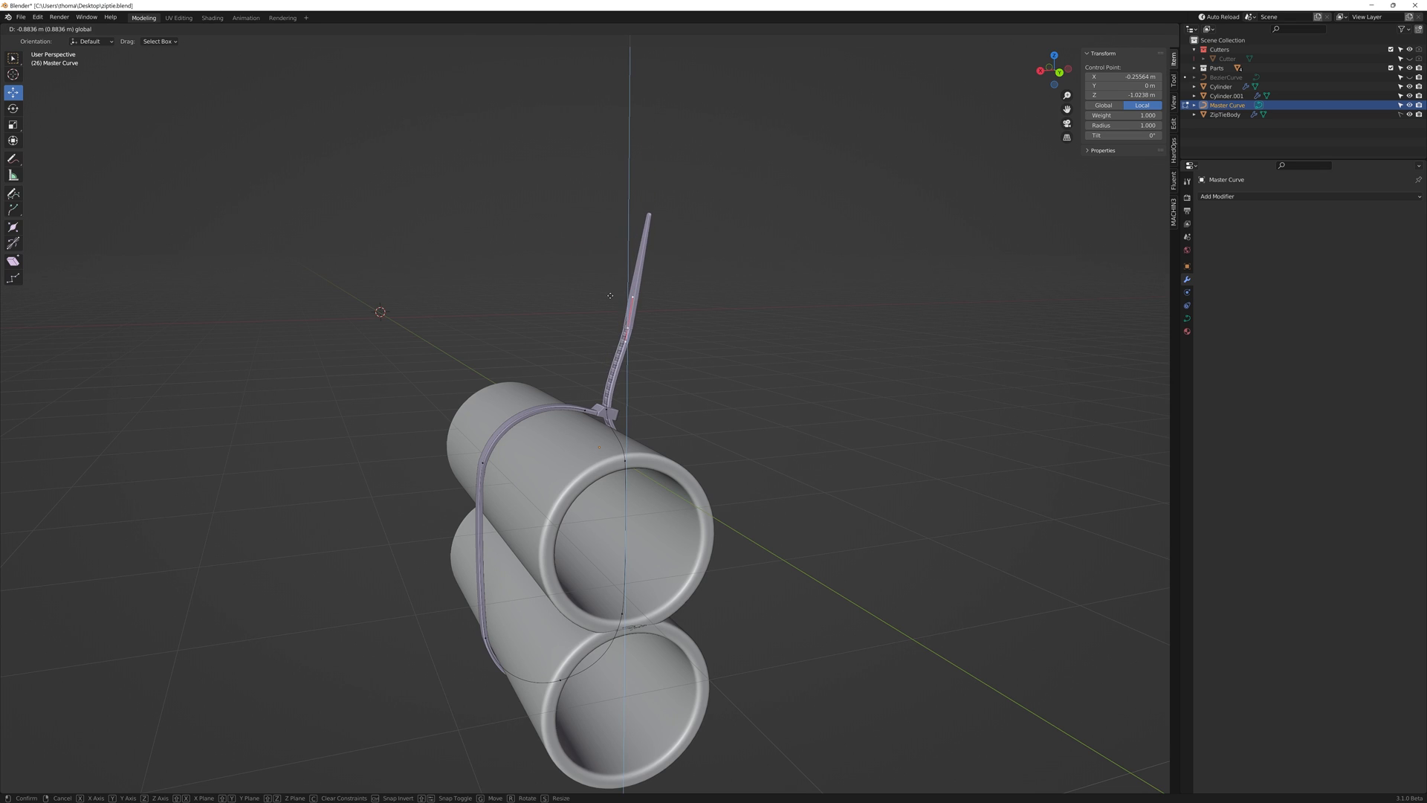
{"action": "mouse_move", "coordinate": [591, 364]}
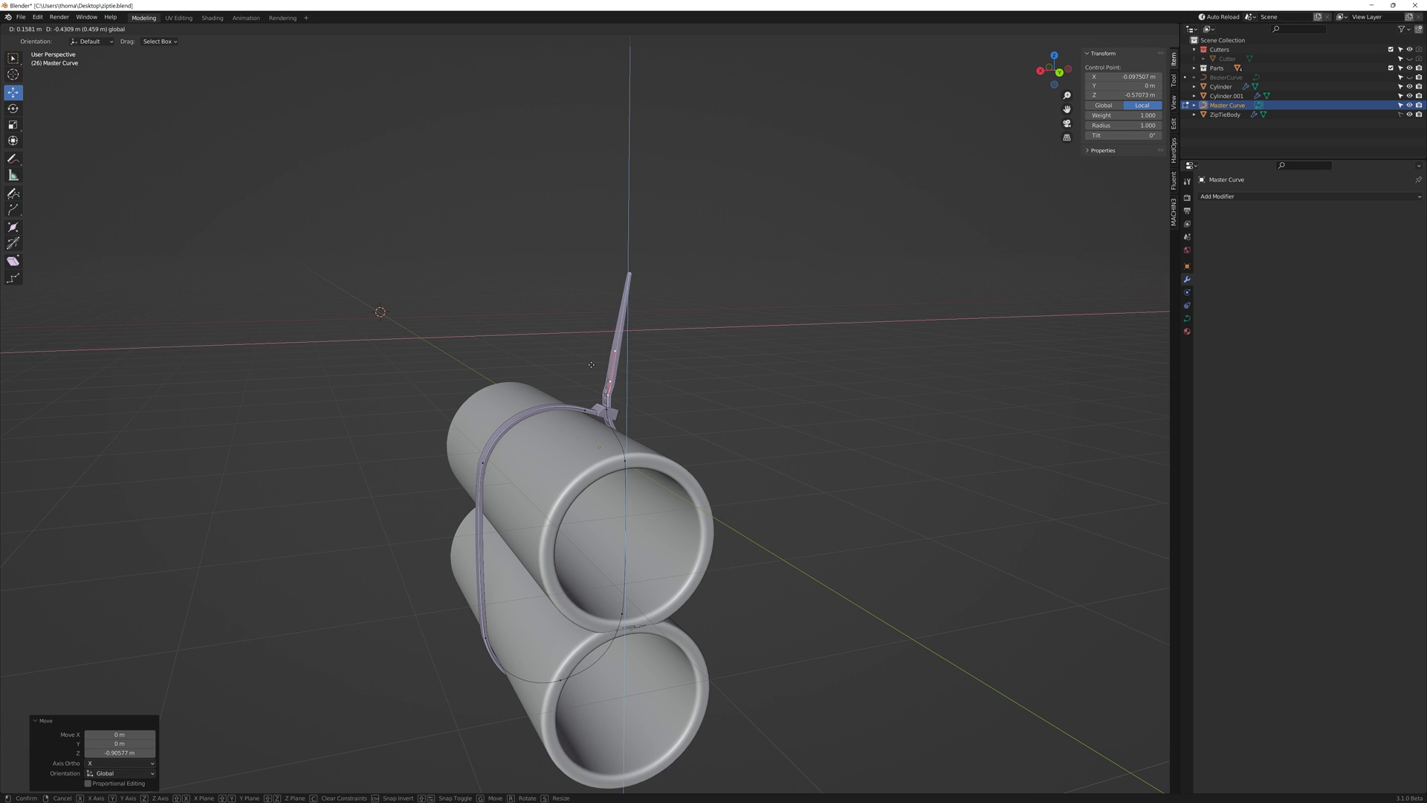